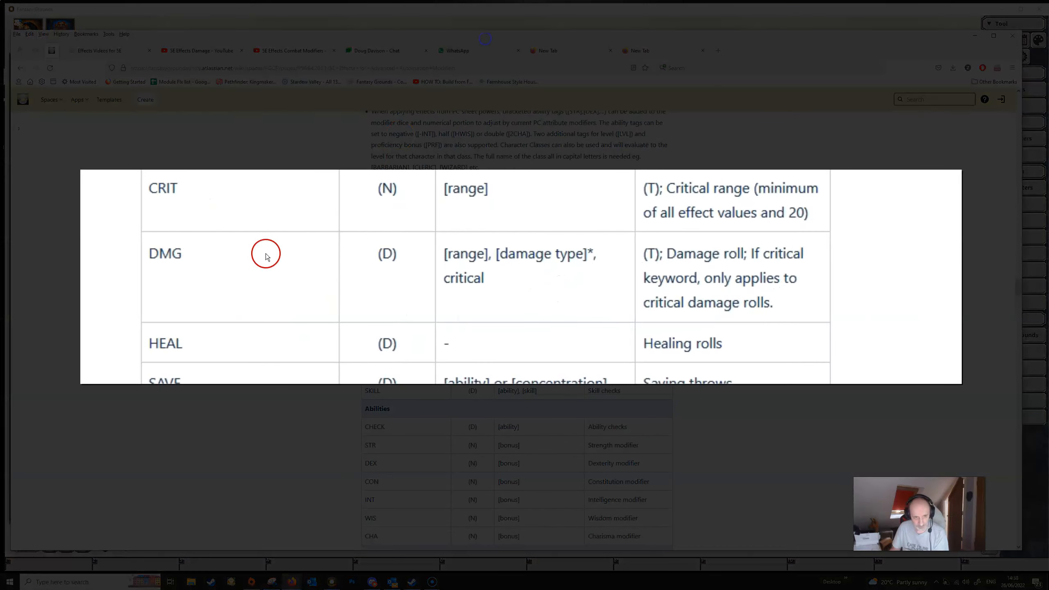
mouse_move(261, 273)
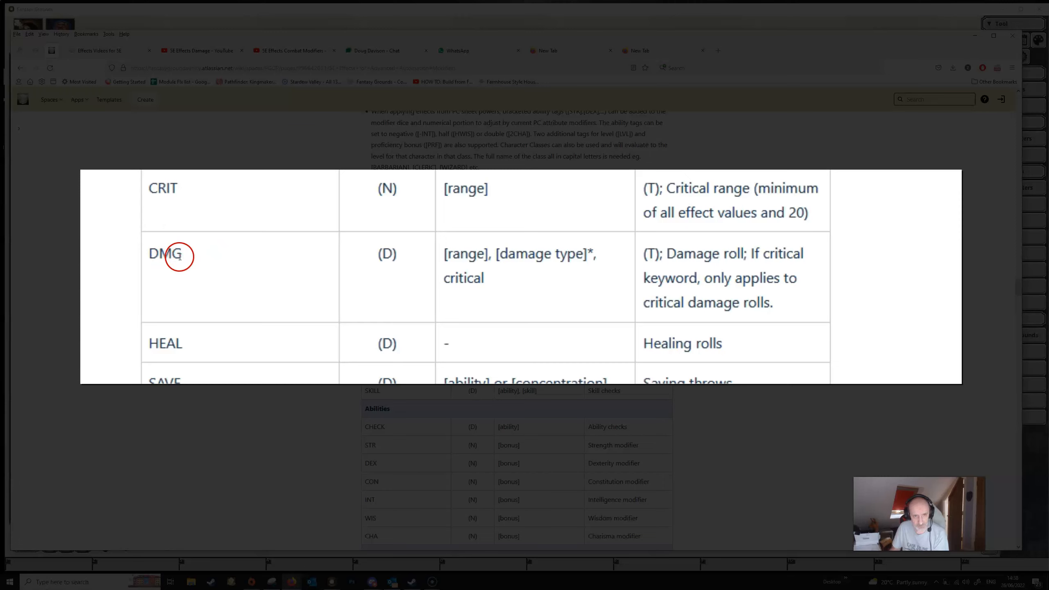
mouse_move(388, 256)
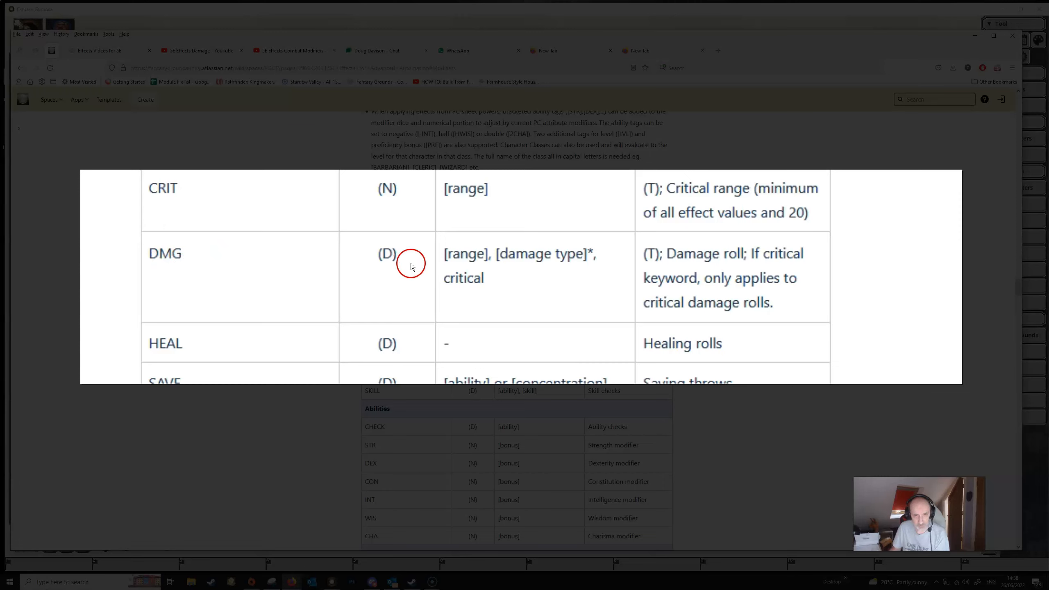
mouse_move(592, 274)
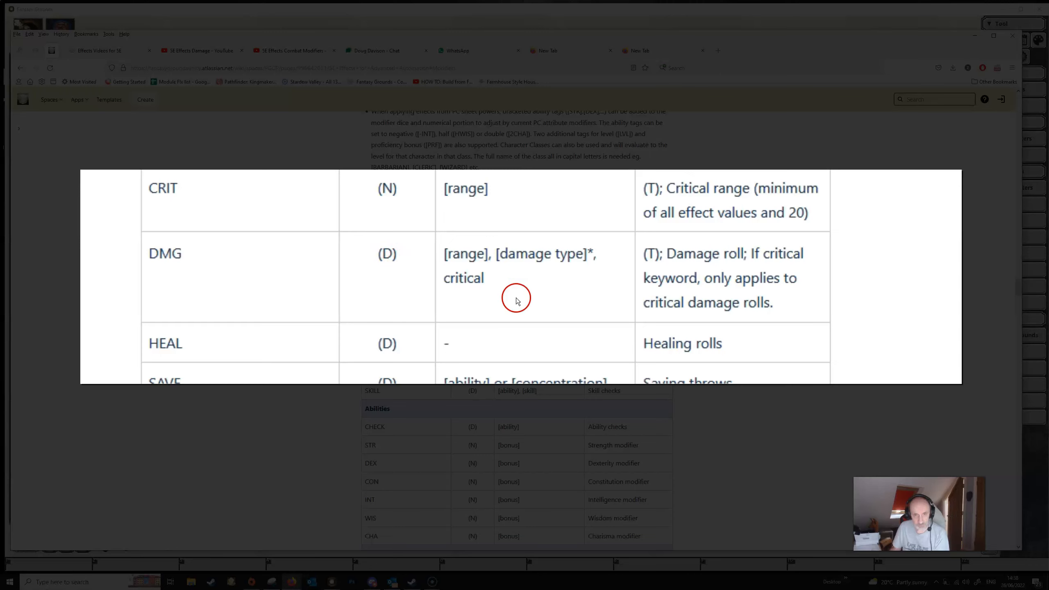
mouse_move(501, 230)
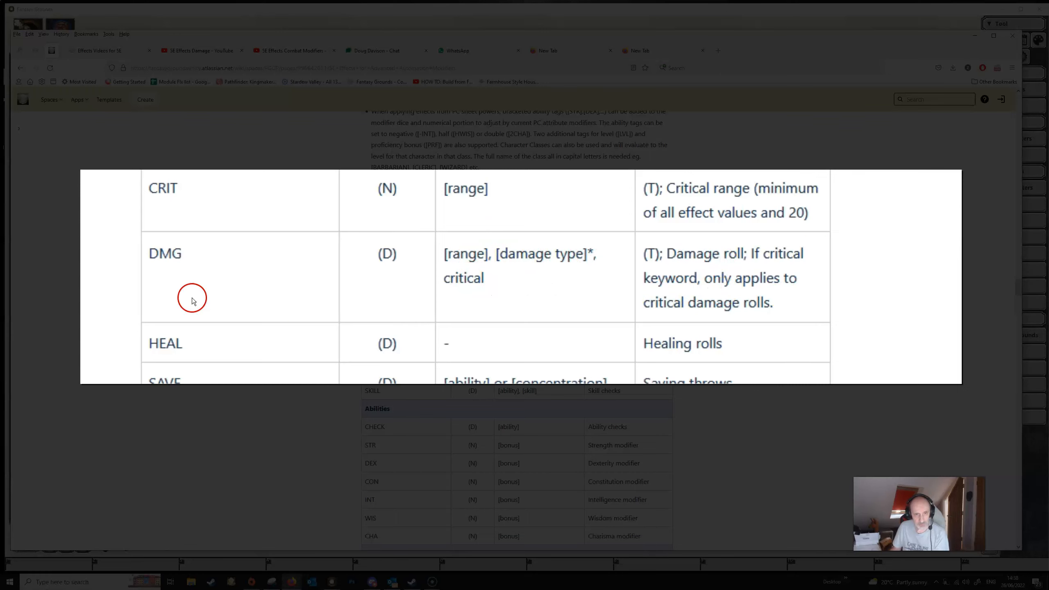
mouse_move(122, 288)
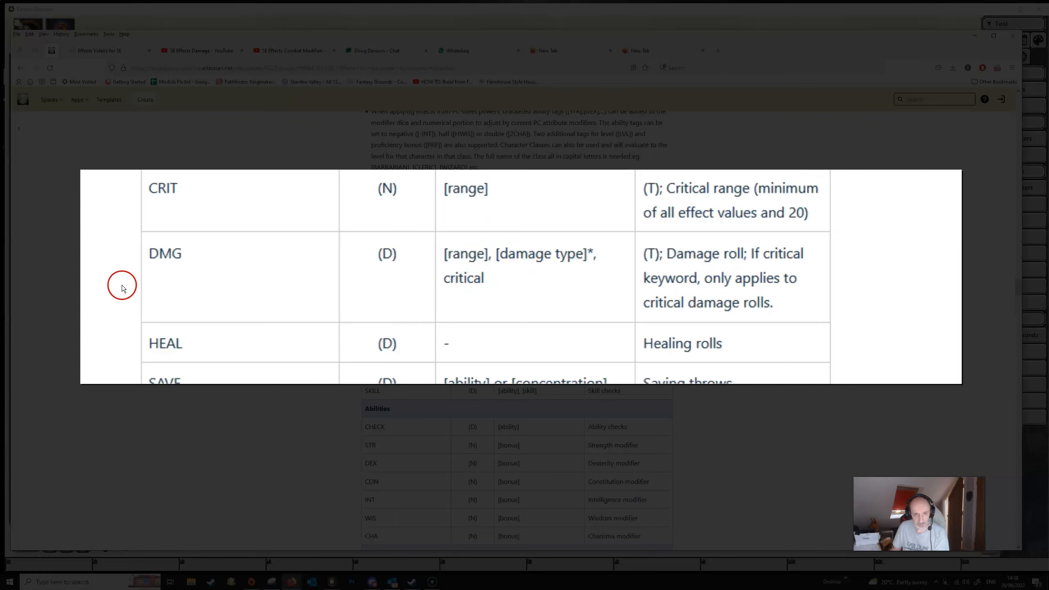
mouse_move(233, 280)
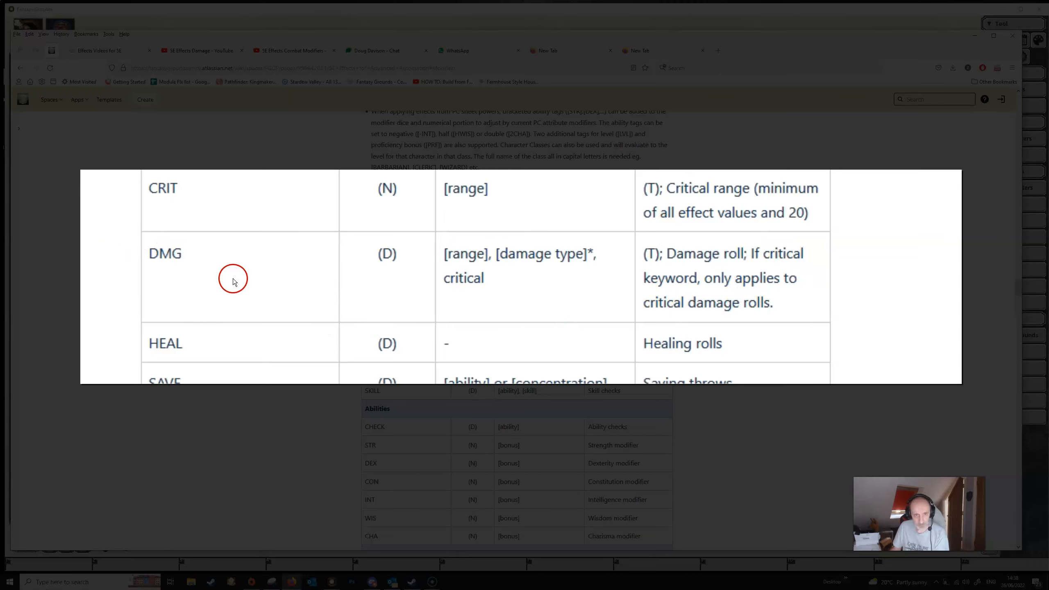
mouse_move(139, 290)
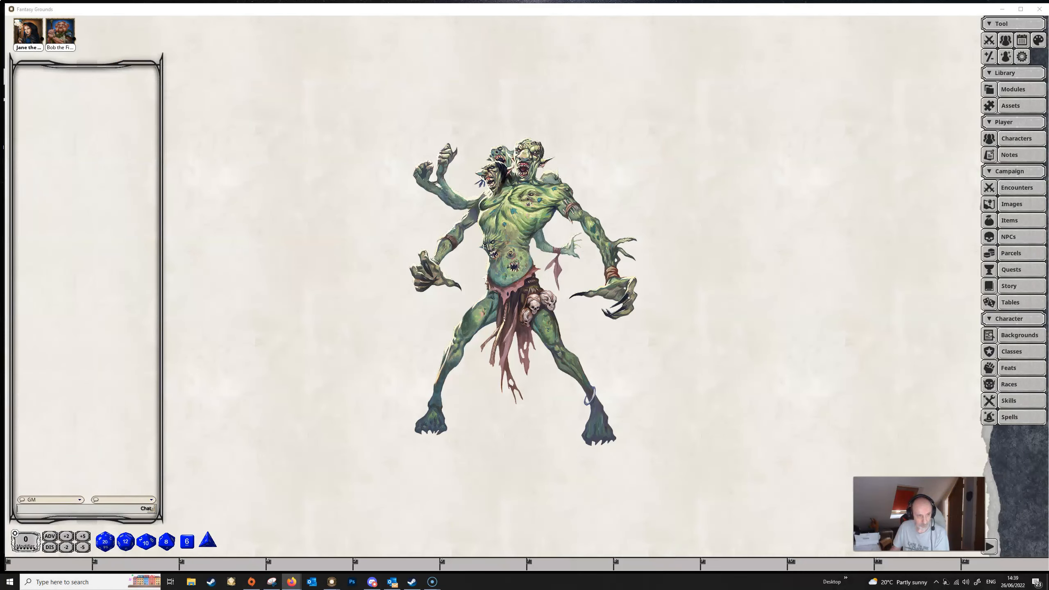
Step: Bring up Bob the Fighter's character sheet and his Examples effect for editing
left_click(59, 30)
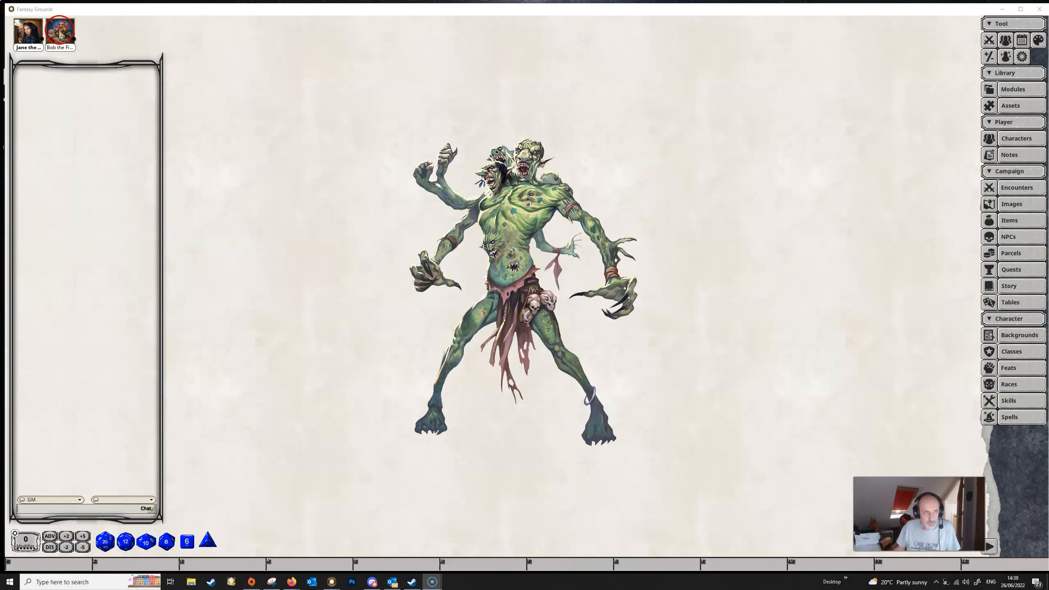
left_click(60, 30)
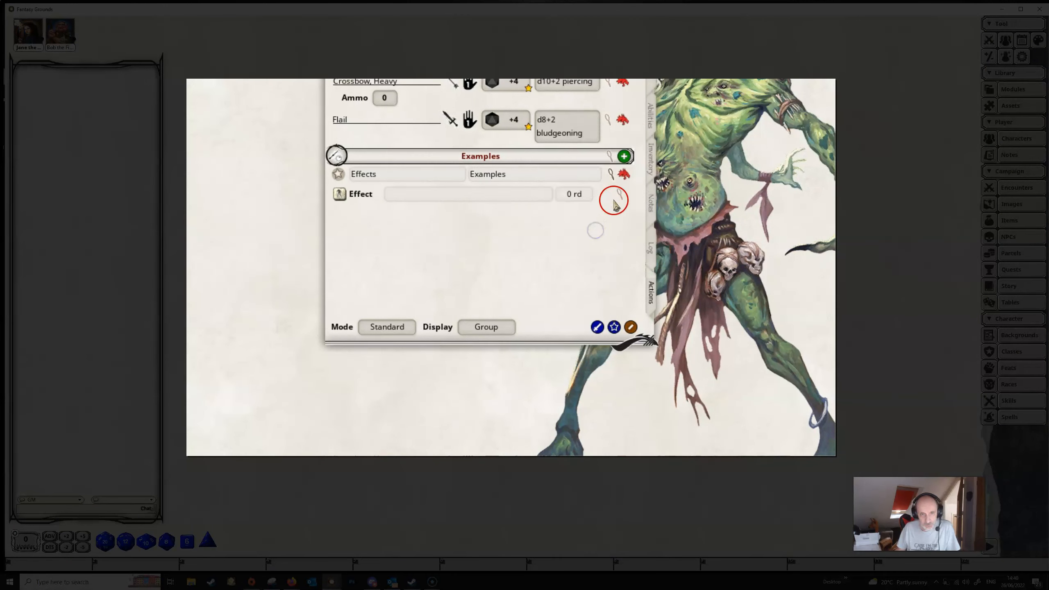
left_click(613, 200)
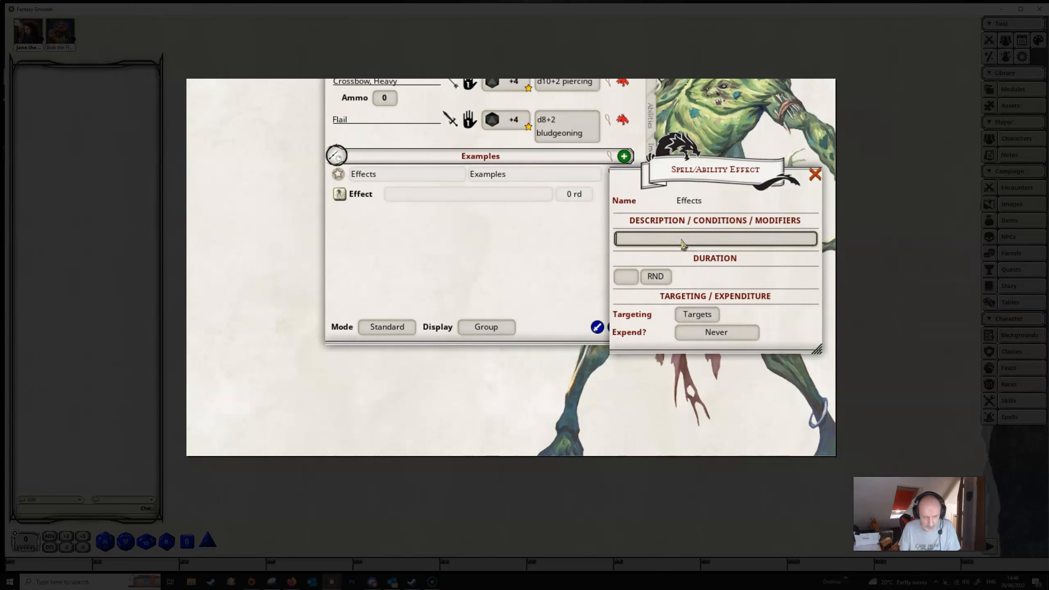
Step: Set the effect text to DMG: 1 with targeting on Self
type("DMG")
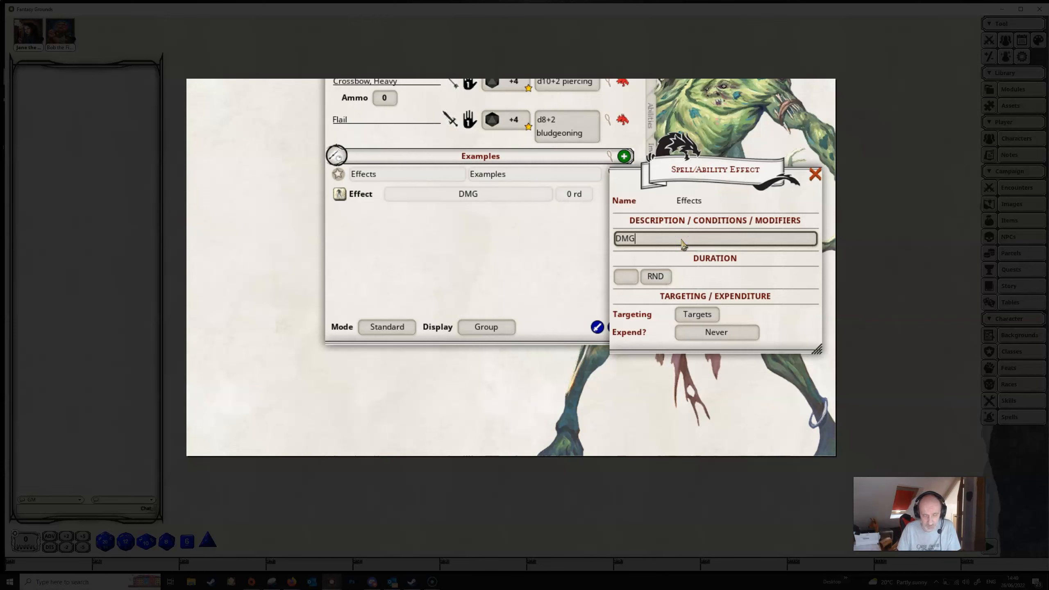
type(":")
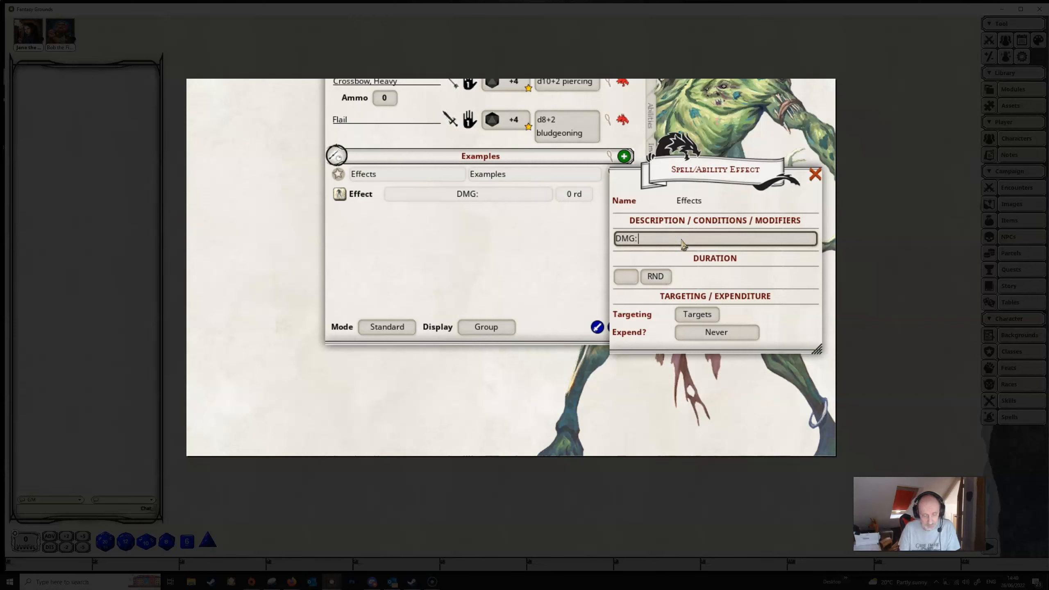
type("1")
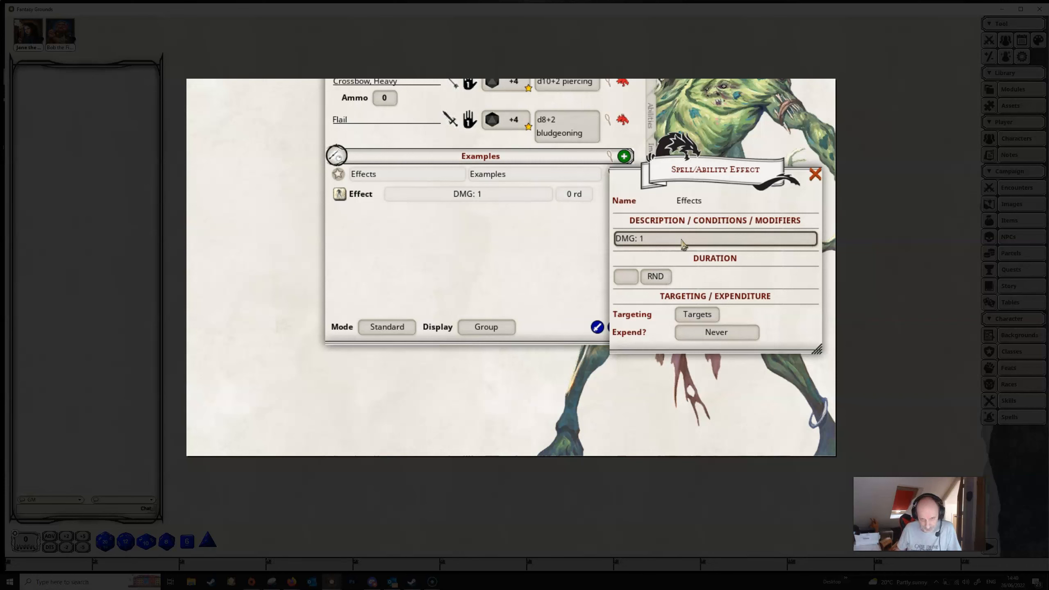
left_click(696, 314)
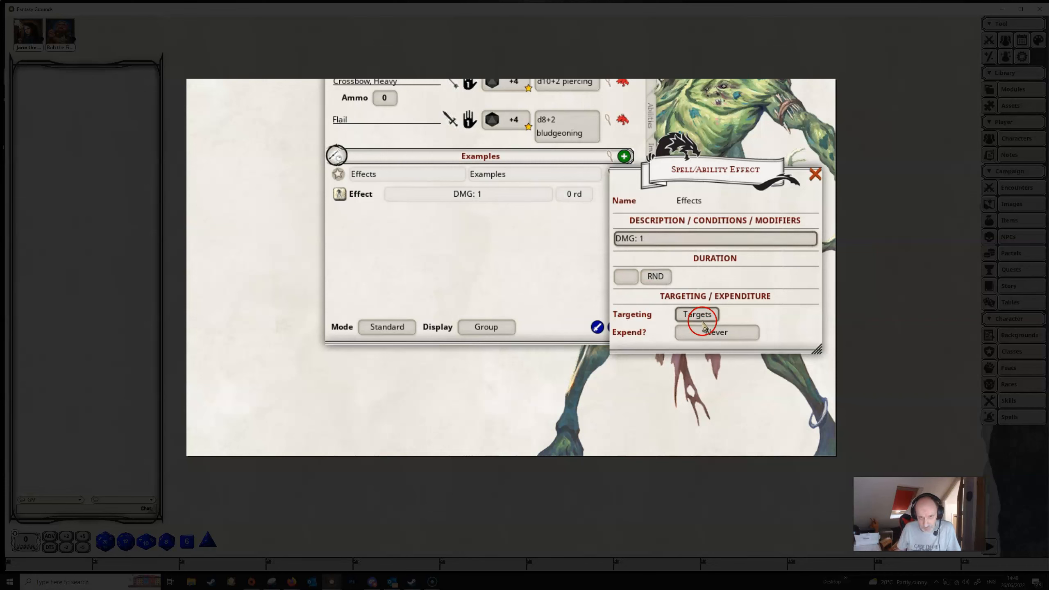
left_click(697, 315)
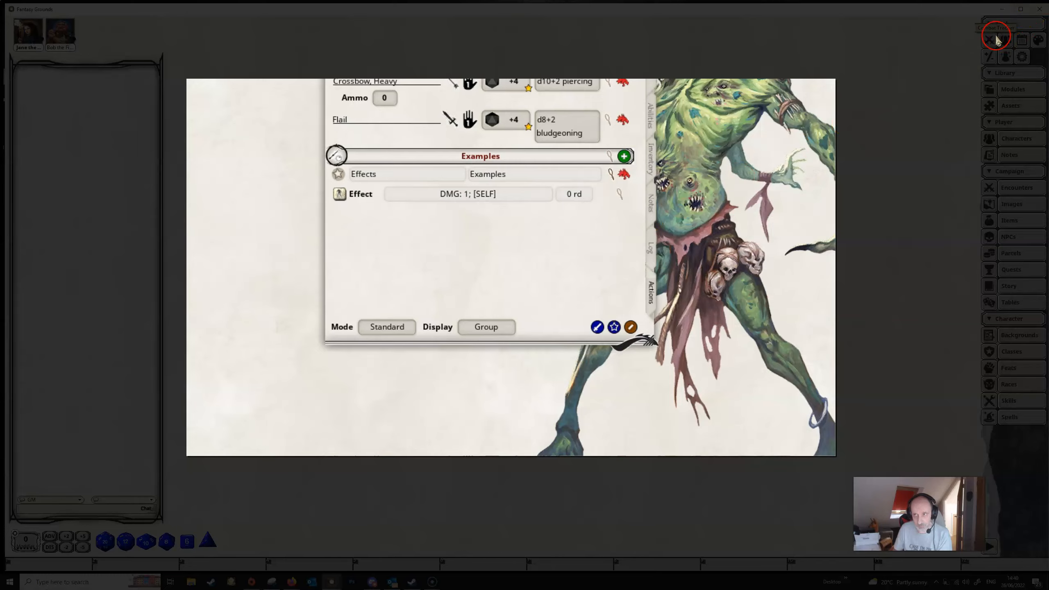
Step: Drag the DMG: 1 effect onto Bob the Fighter in the Combat Tracker
left_click(996, 35)
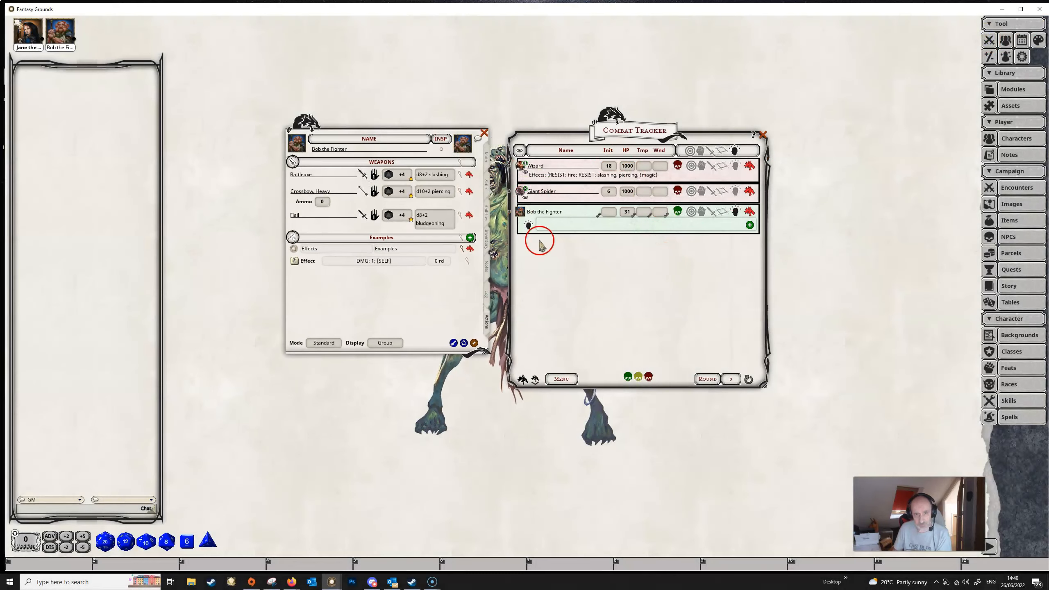
mouse_move(608, 297)
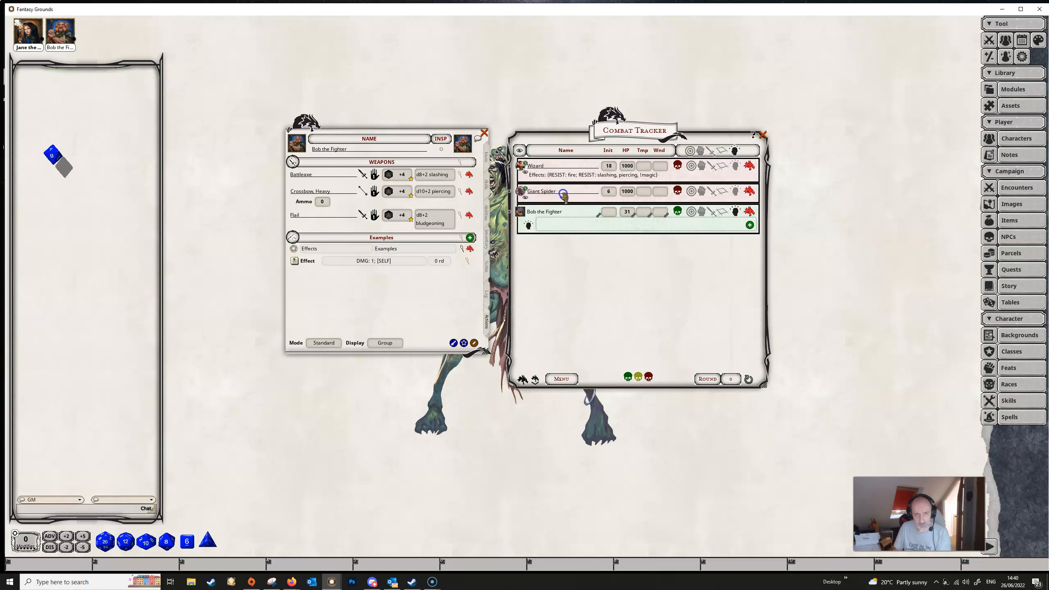
left_click(388, 215)
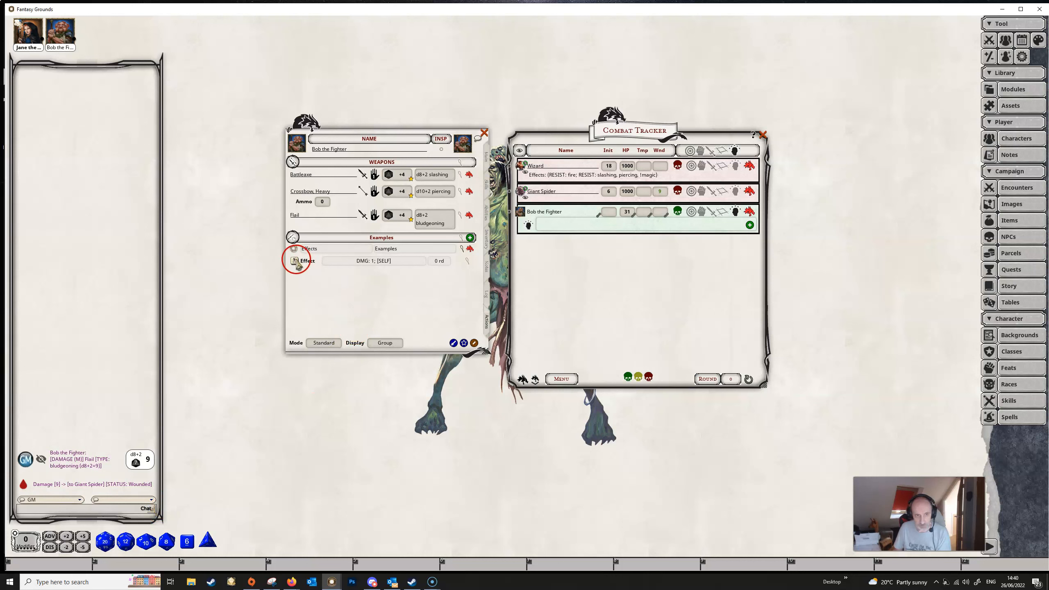
left_click_drag(308, 260, 569, 225)
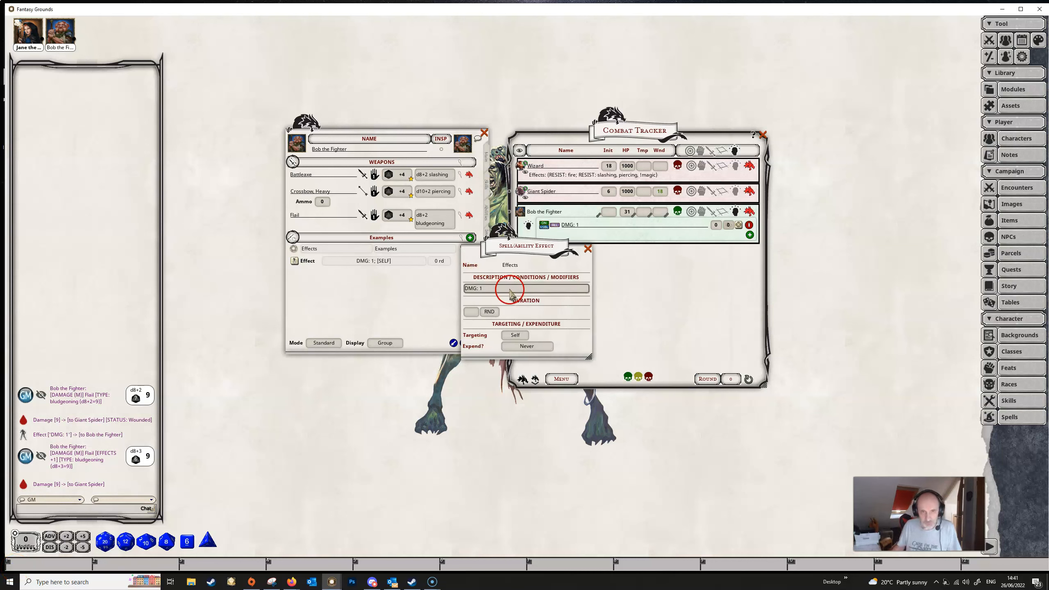
Step: Change the effect text to DMG: 1d6 and finish editing
type("d")
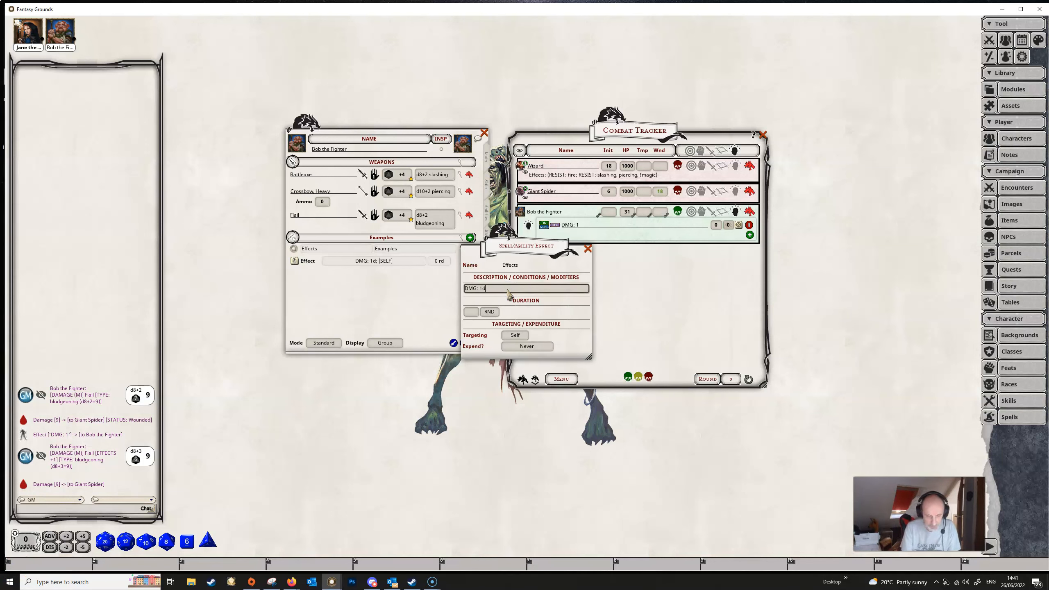
type("6")
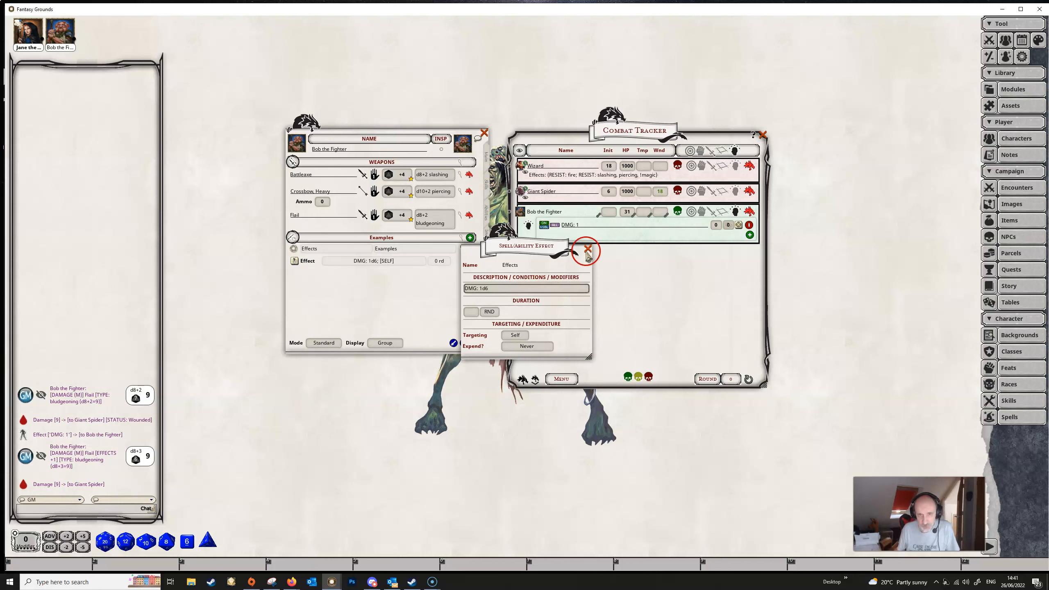
left_click(587, 249)
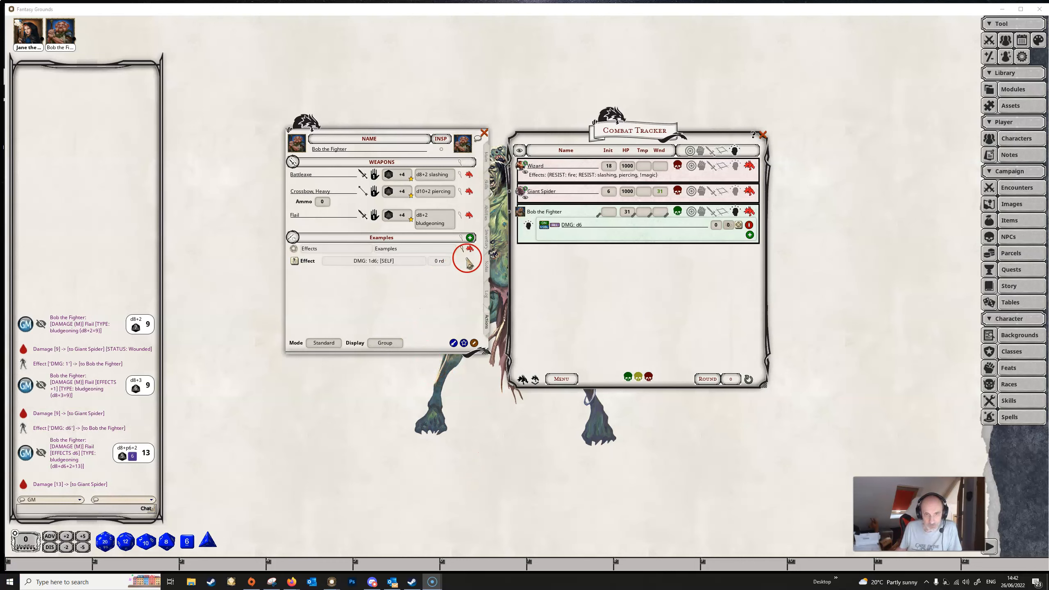
Step: Rewrite the effect as DMG: [LVL] so it adds Bob's level to damage
left_click(468, 260)
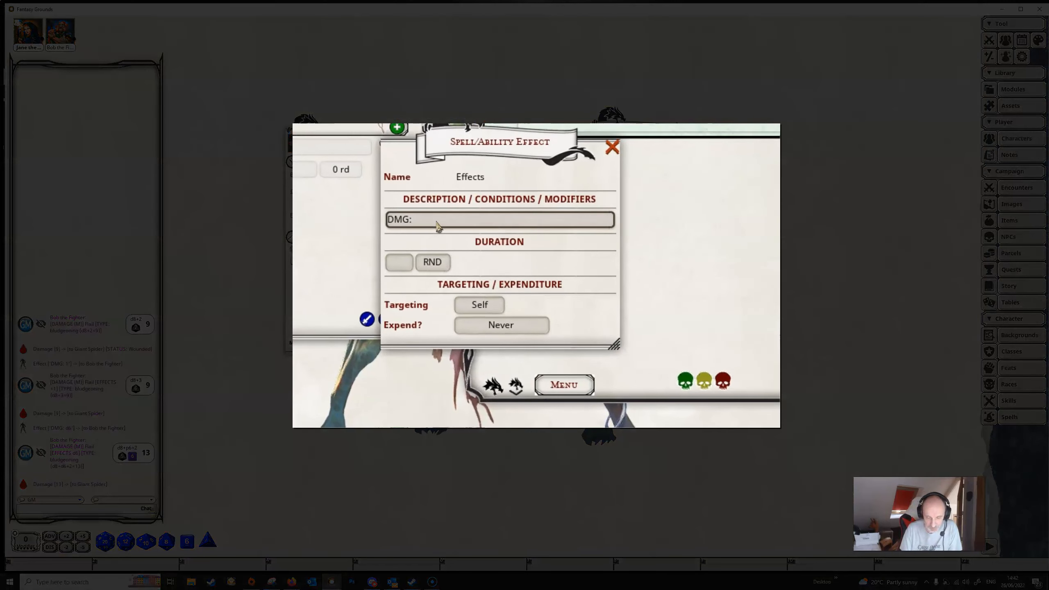
type("[")
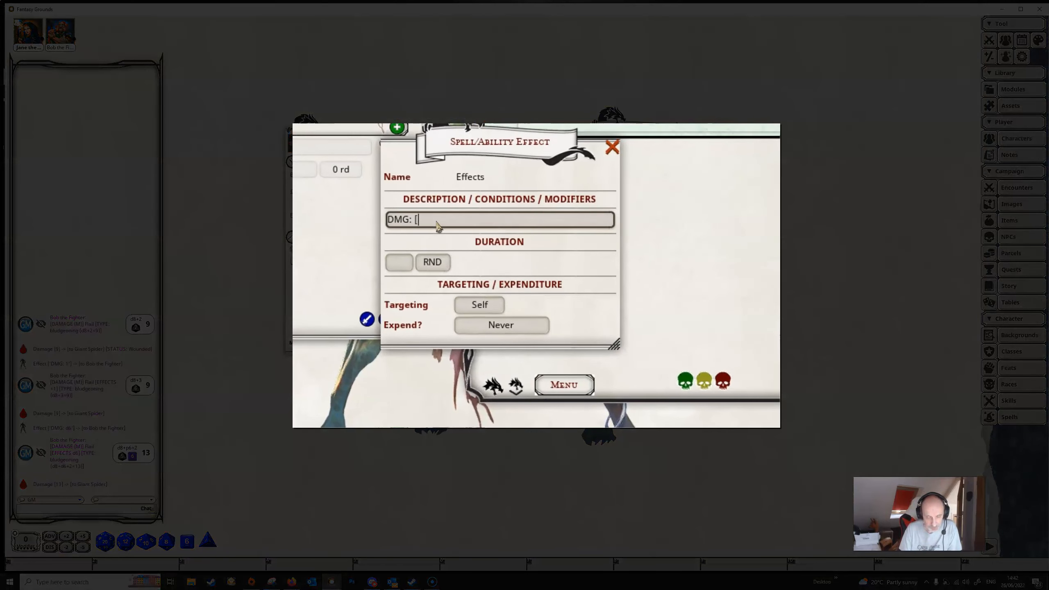
type("L")
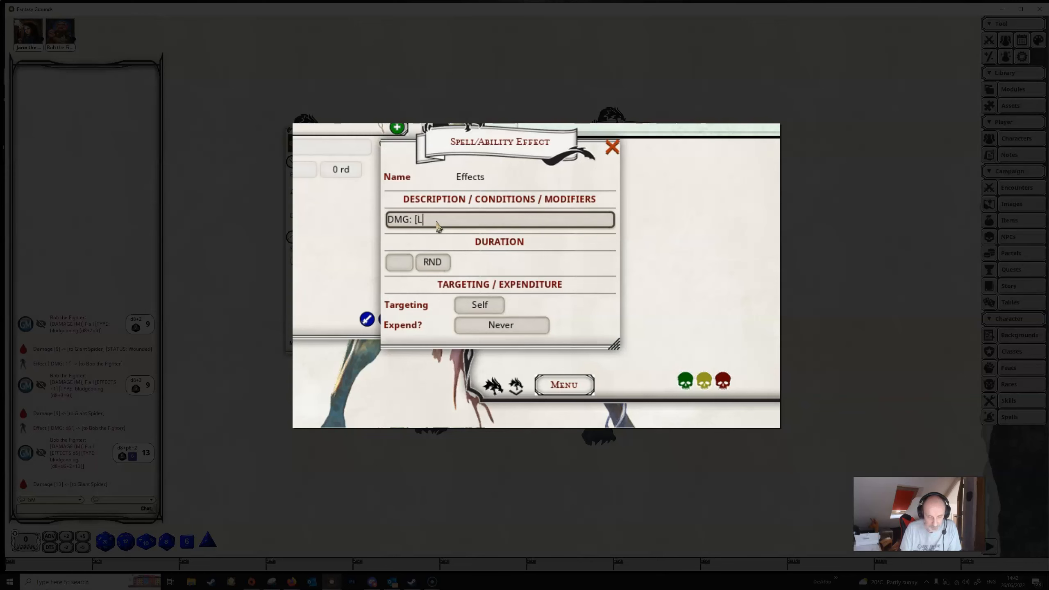
type("VL")
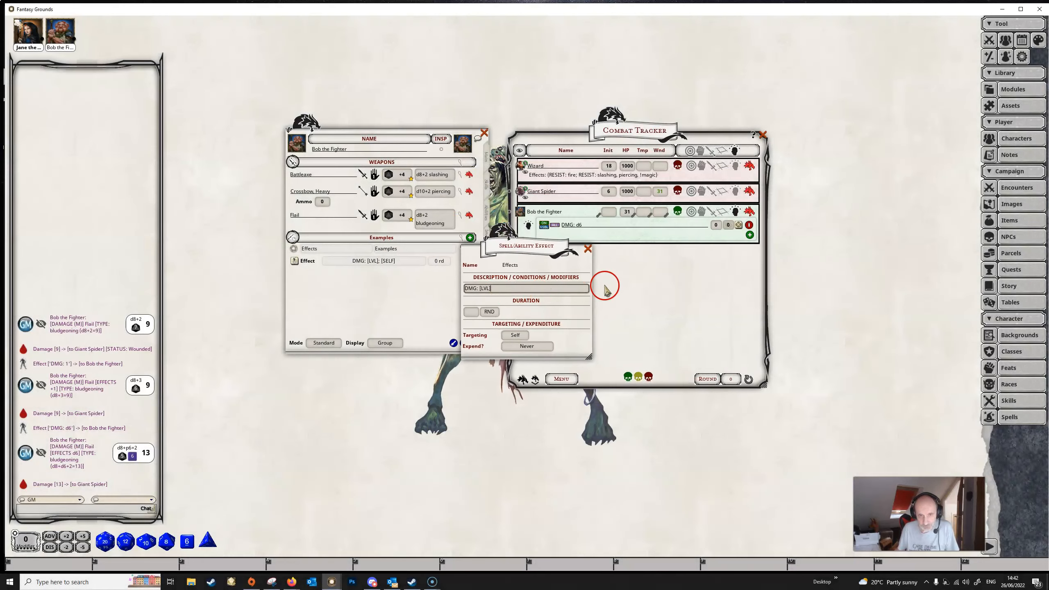
left_click(588, 249)
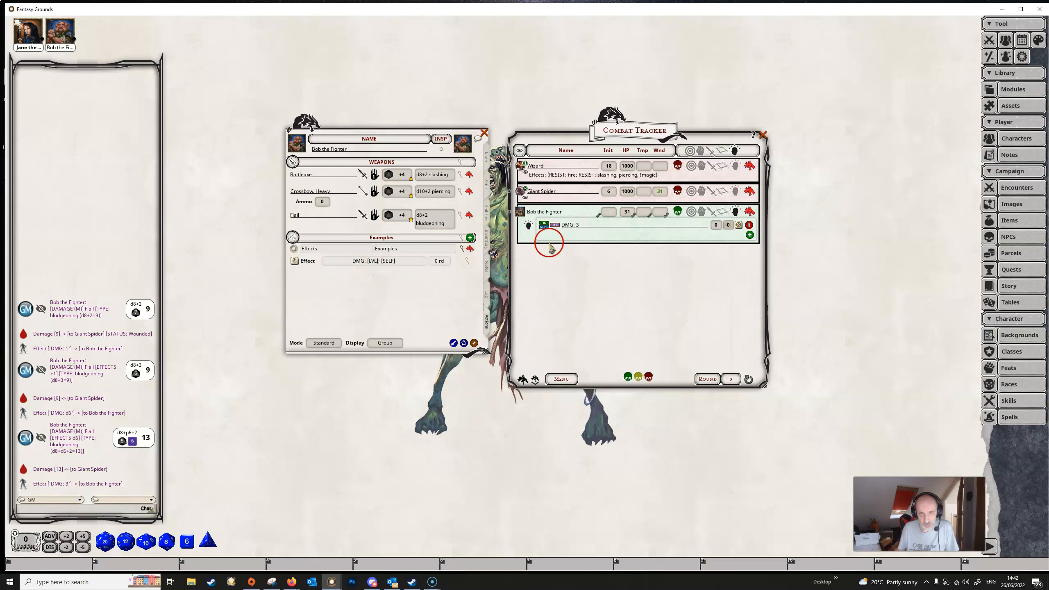
left_click(292, 162)
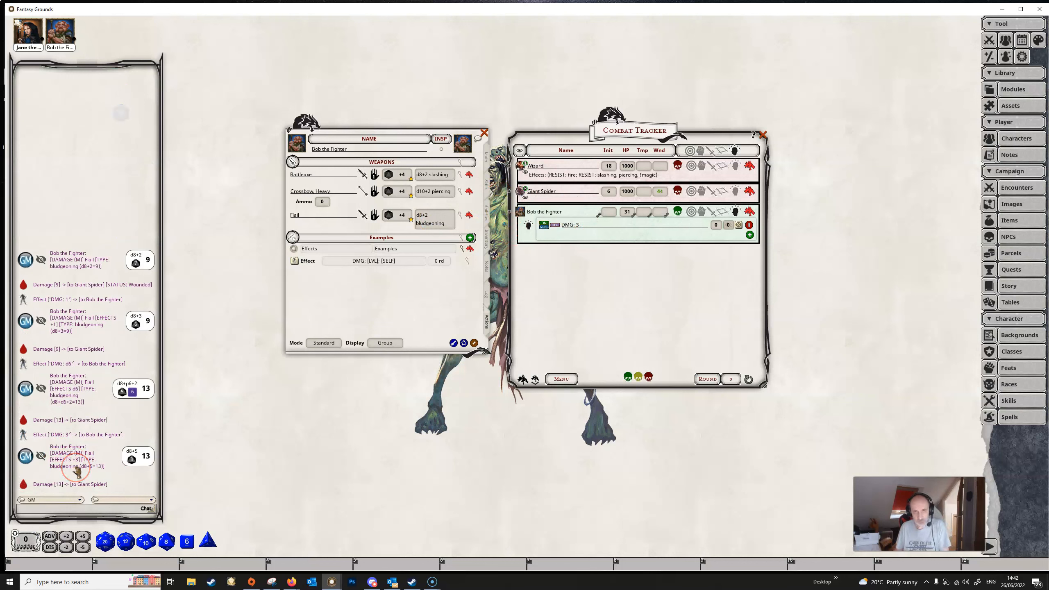
mouse_move(256, 420)
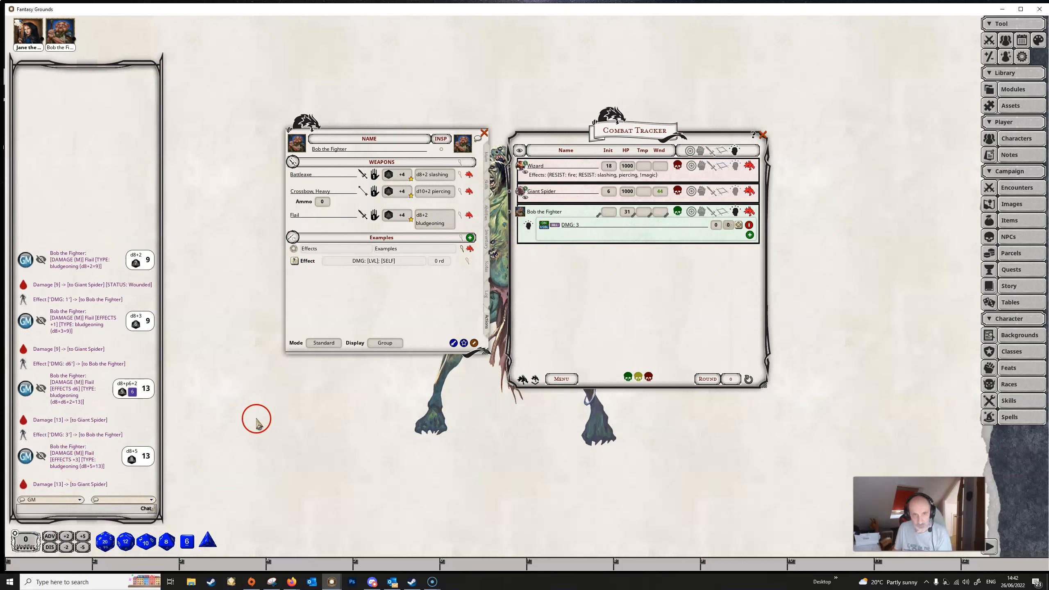
mouse_move(565, 490)
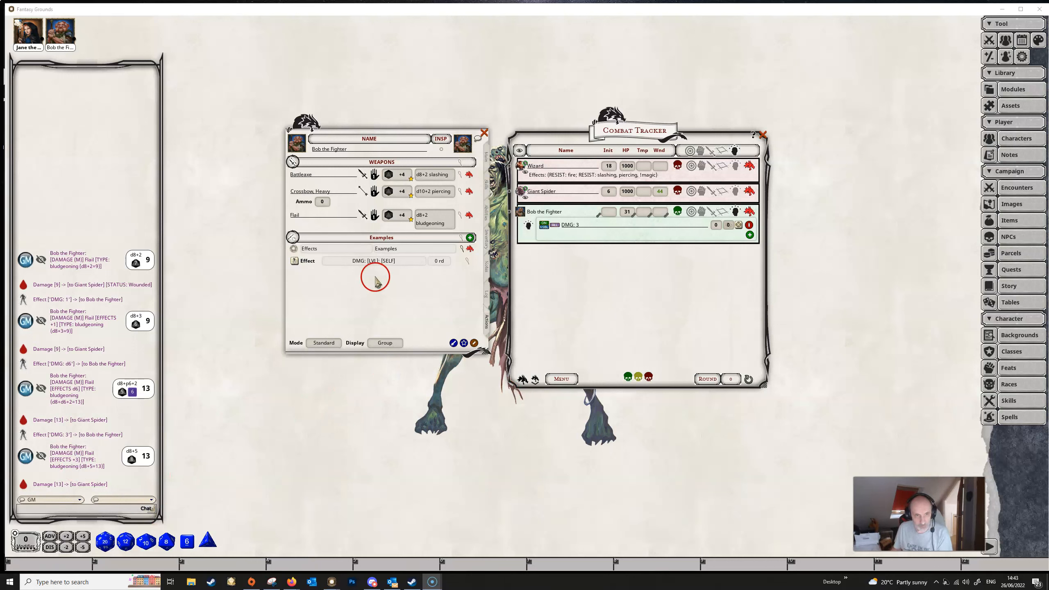
mouse_move(494, 268)
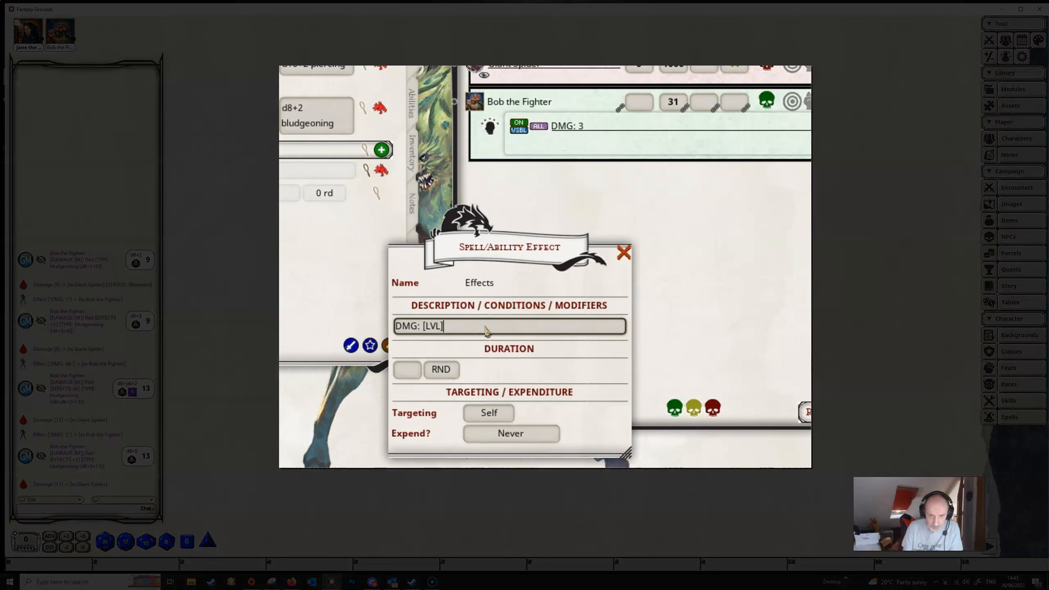
Step: Append ", melee" so the effect reads DMG: [LVL], melee
type(",")
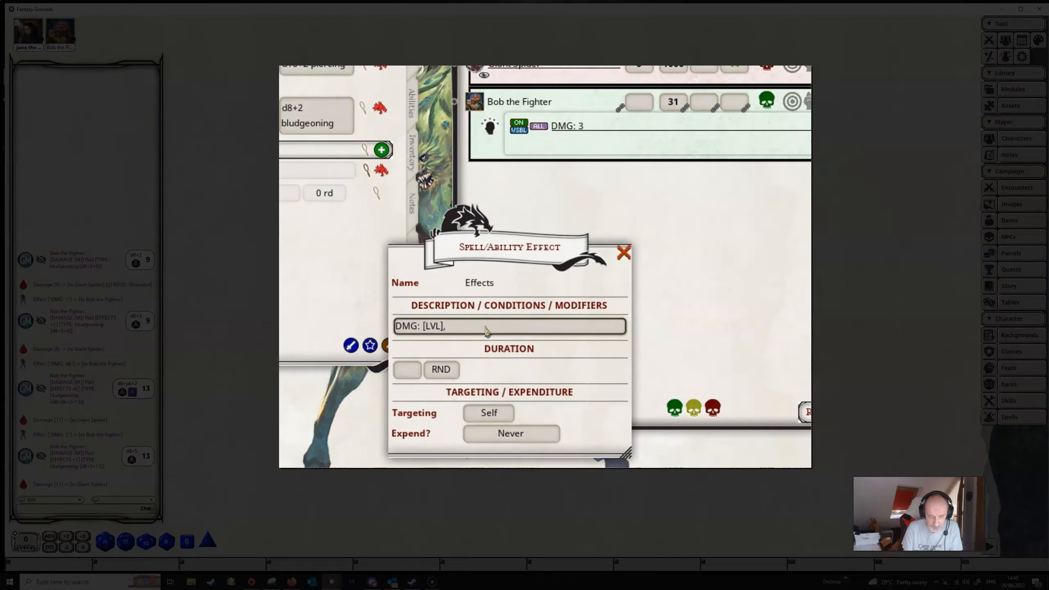
type("melee")
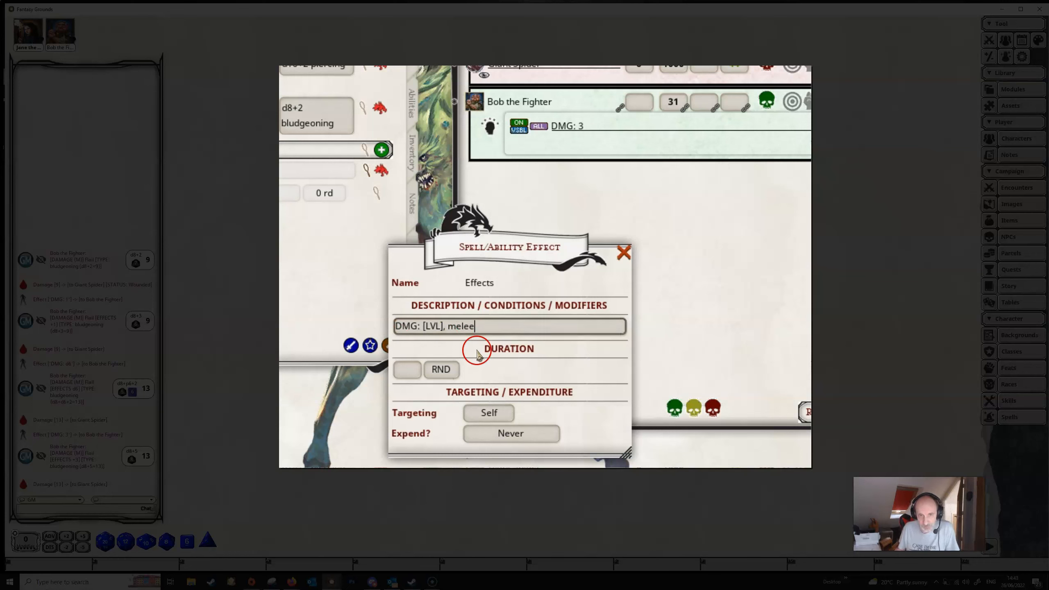
mouse_move(456, 341)
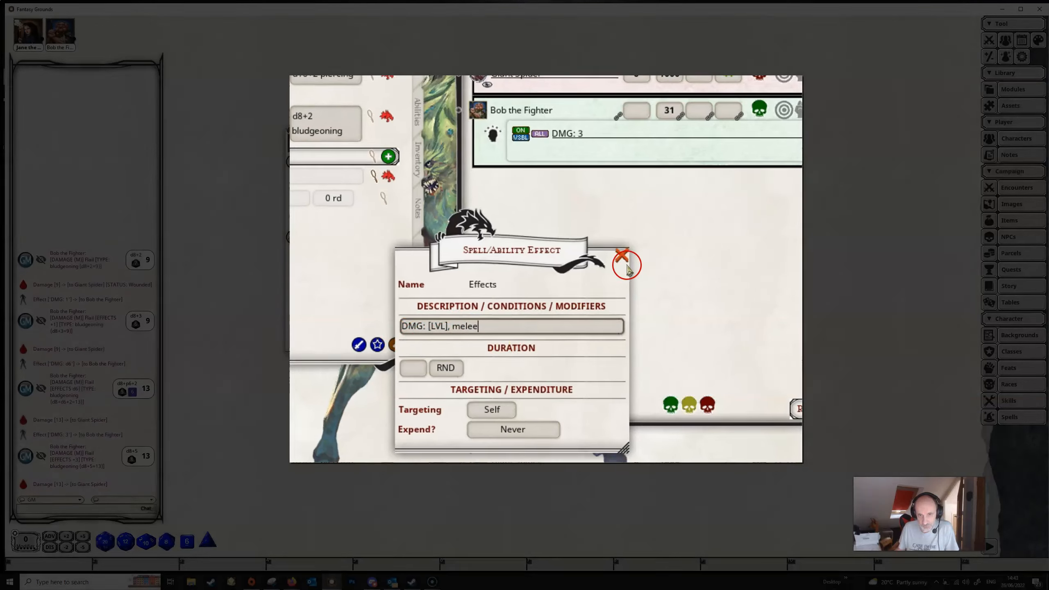
left_click(622, 256)
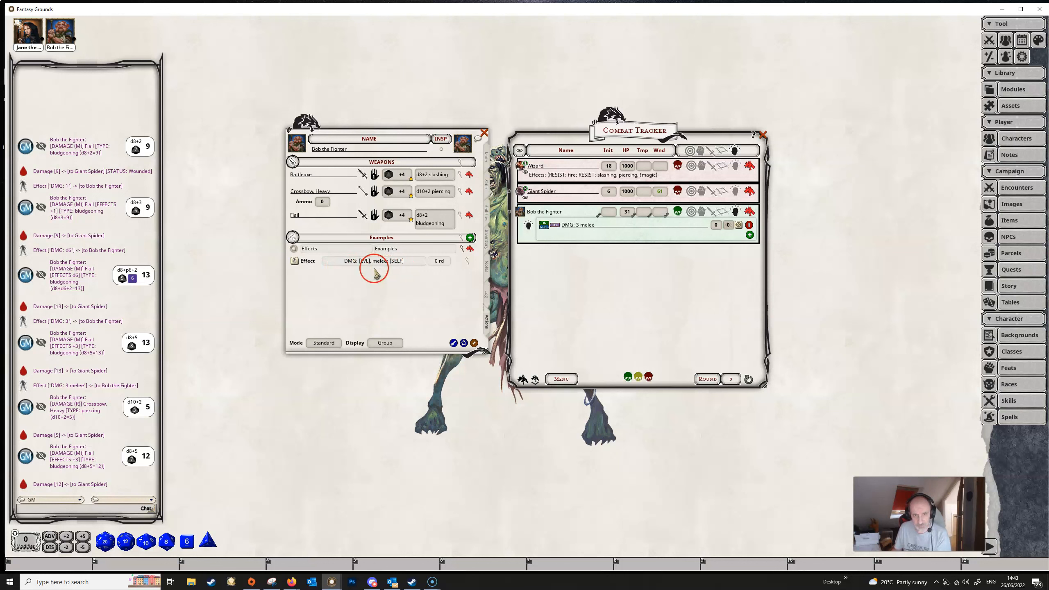
mouse_move(134, 500)
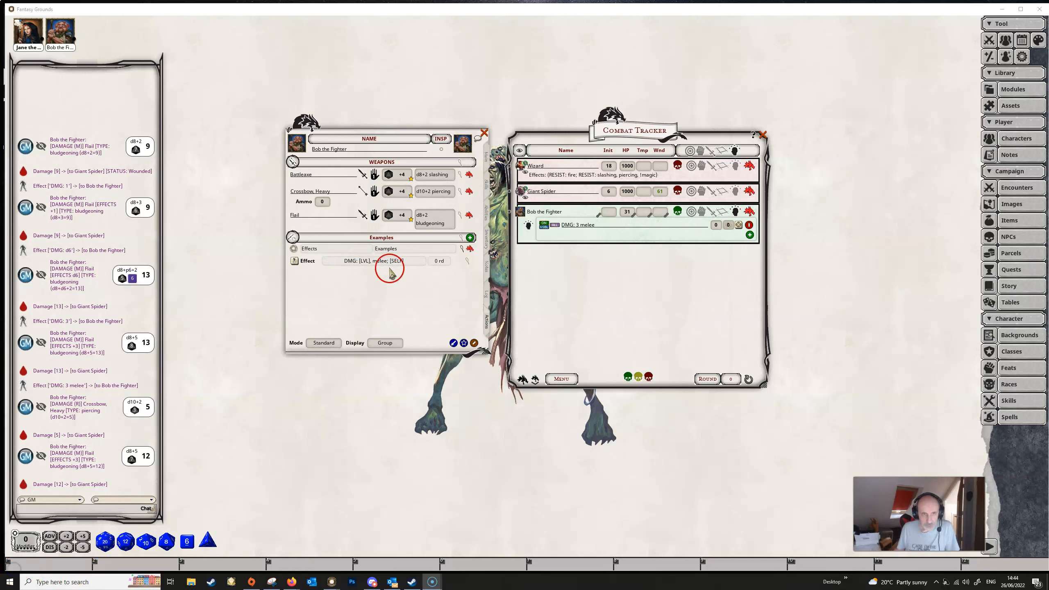
Step: Append ", critical" so the effect reads DMG: [LVL], melee, critical
left_click(465, 260)
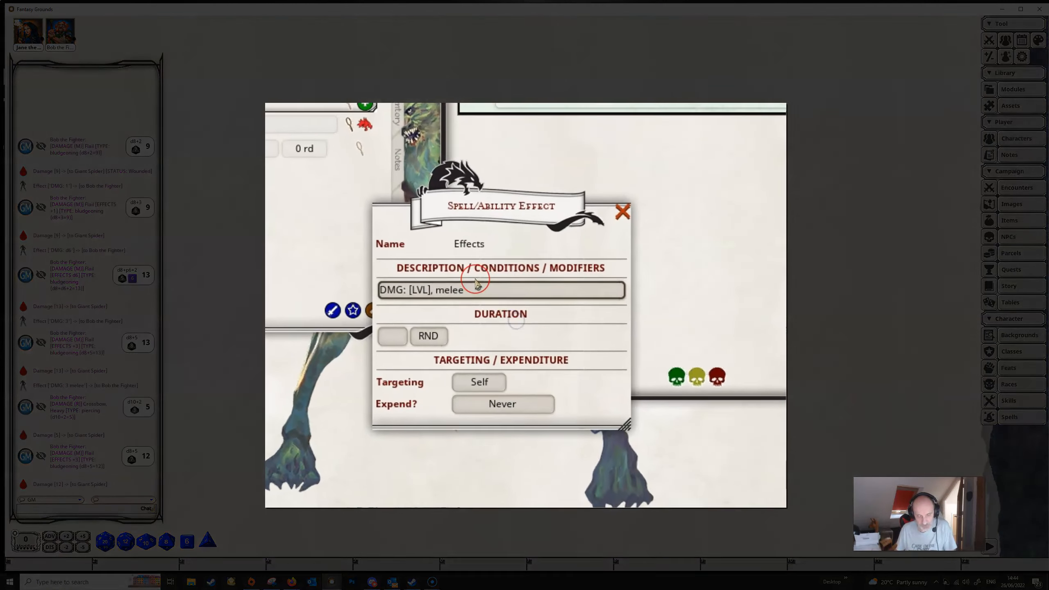
type(",")
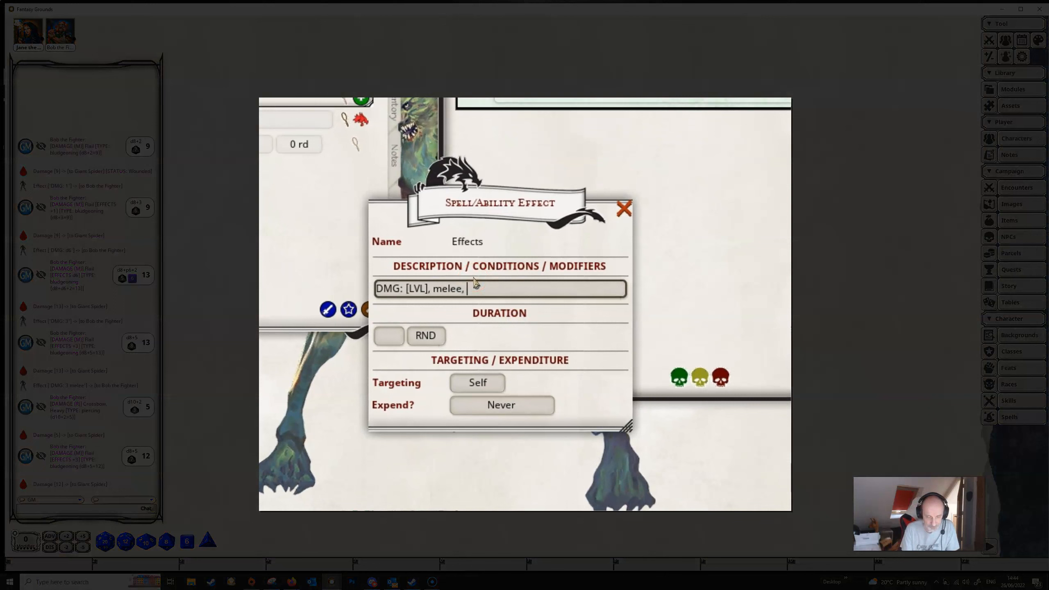
type("critical")
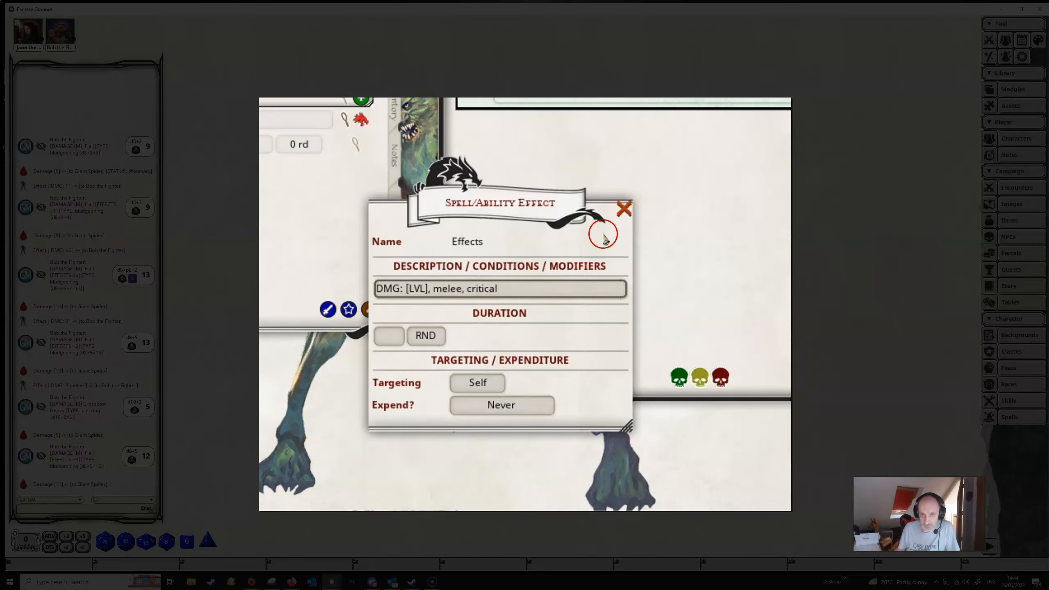
left_click(623, 208)
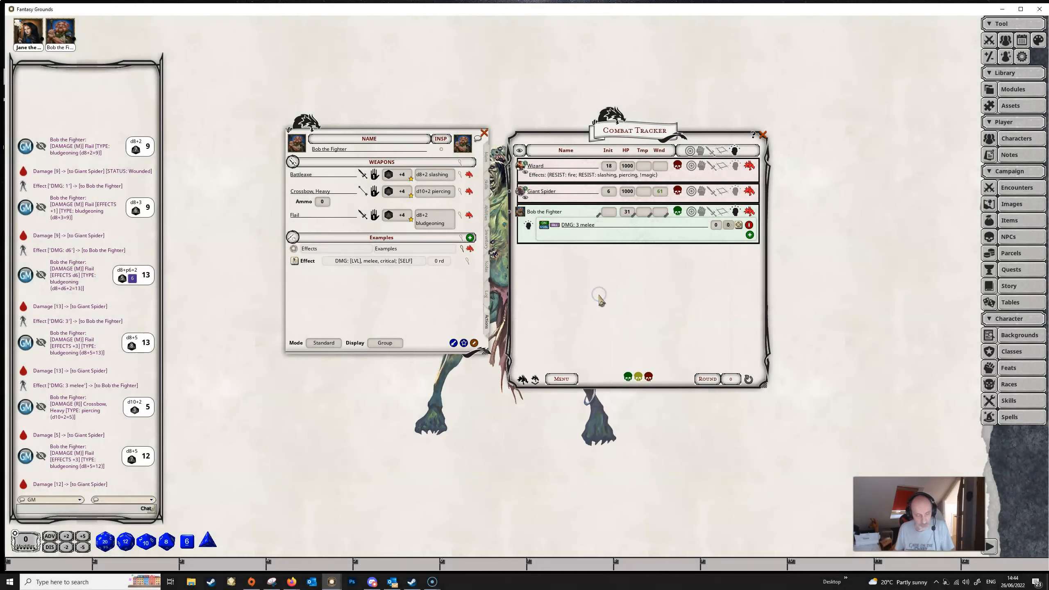
mouse_move(750, 225)
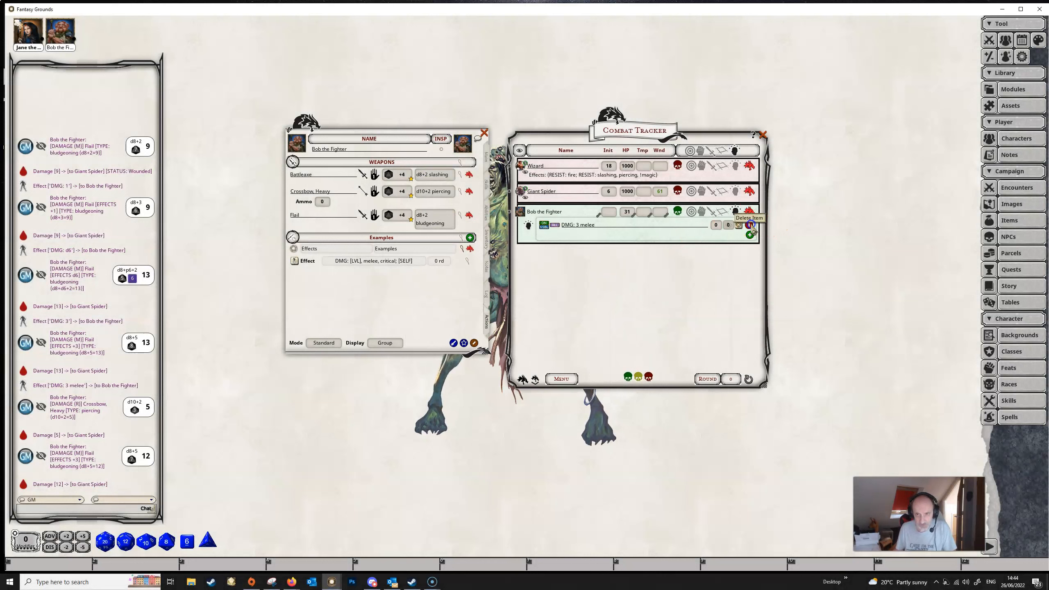
Step: Remove Bob's old melee-only damage effect from the Combat Tracker
left_click(750, 224)
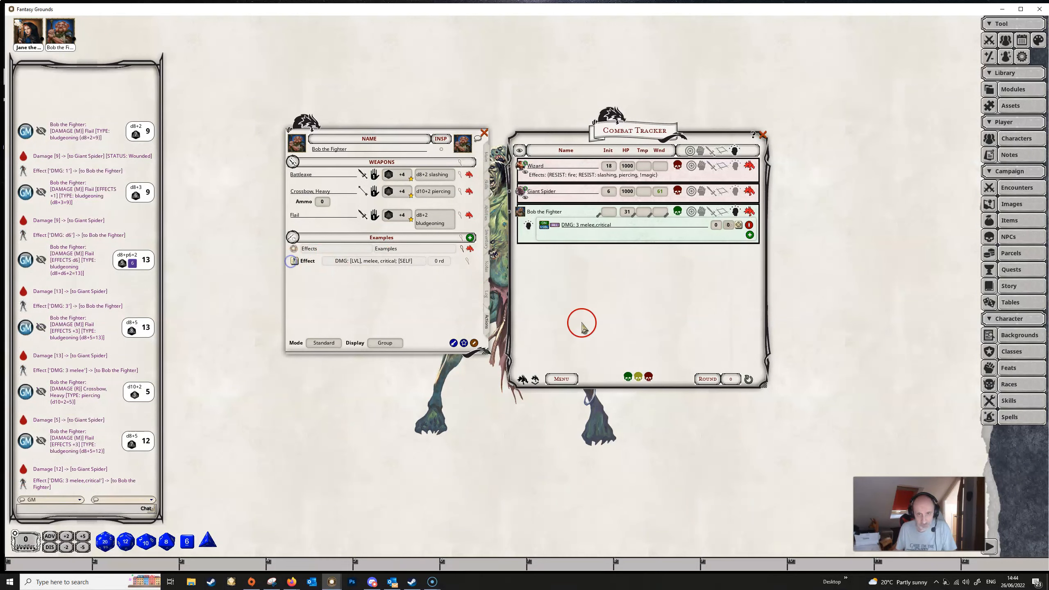
mouse_move(669, 341)
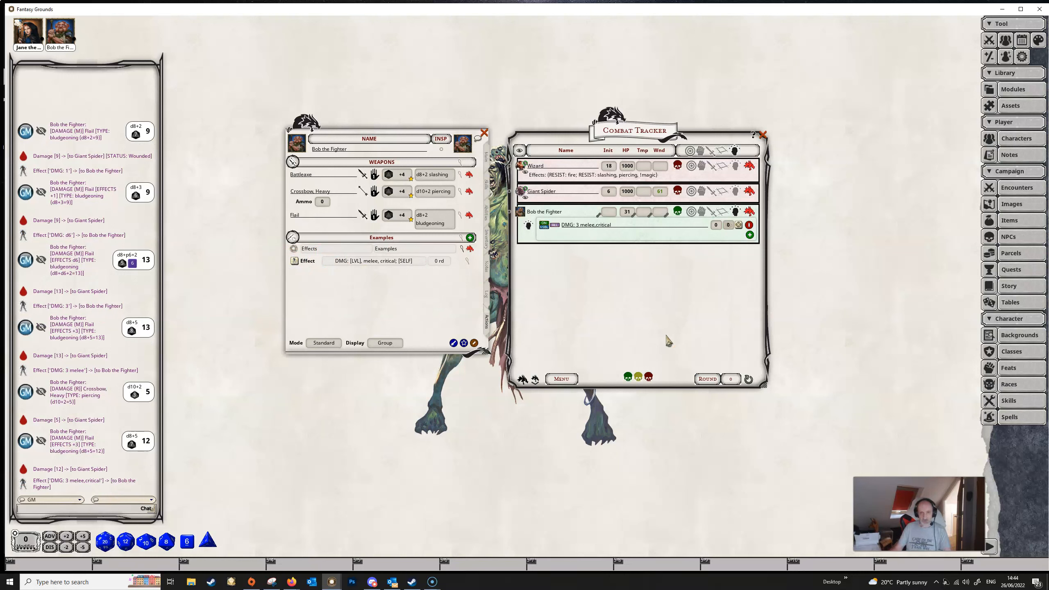
mouse_move(619, 300)
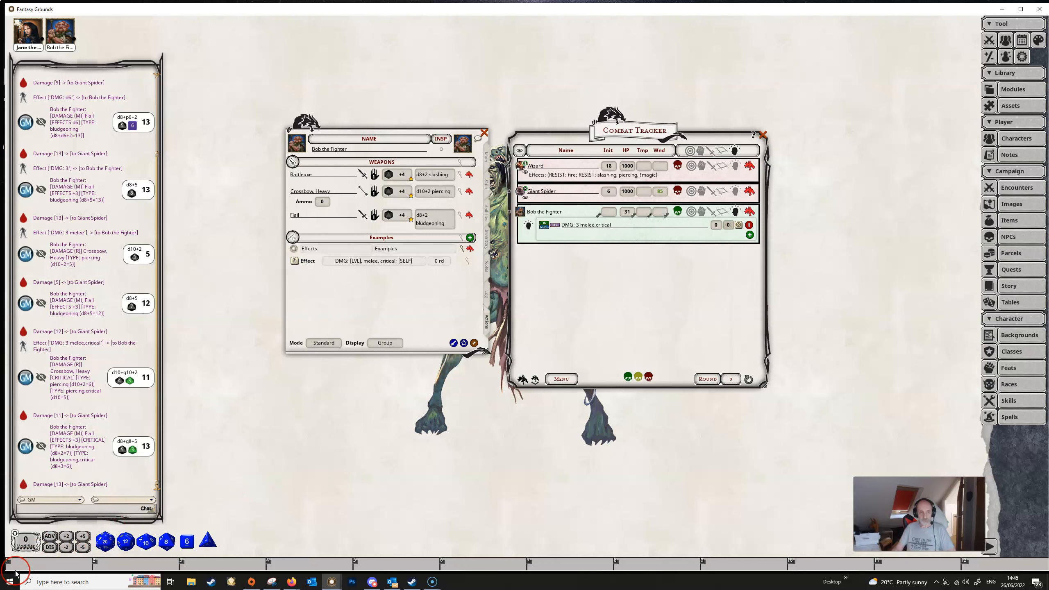
mouse_move(337, 294)
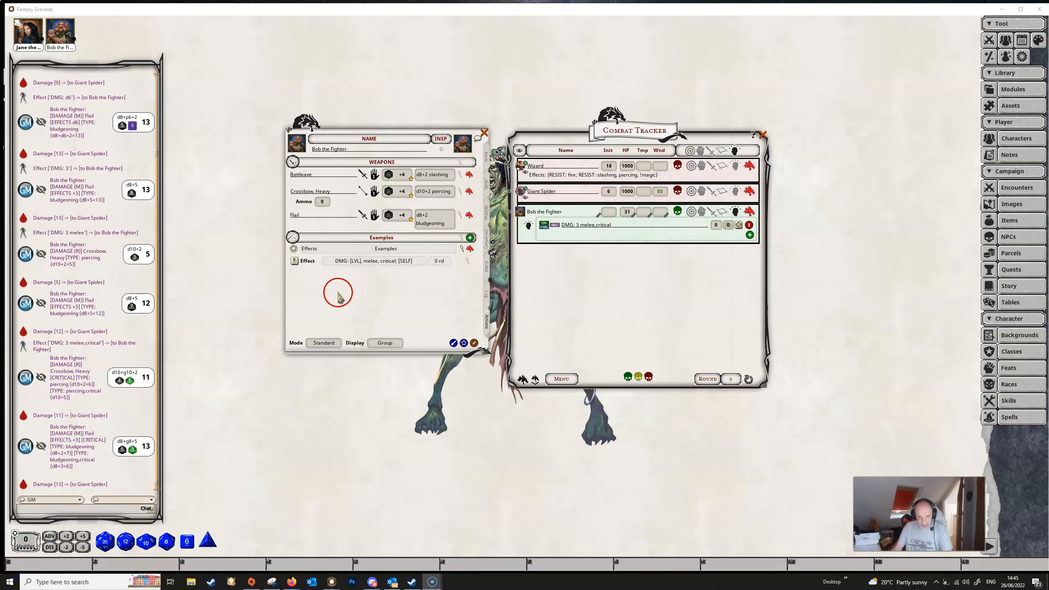
mouse_move(591, 278)
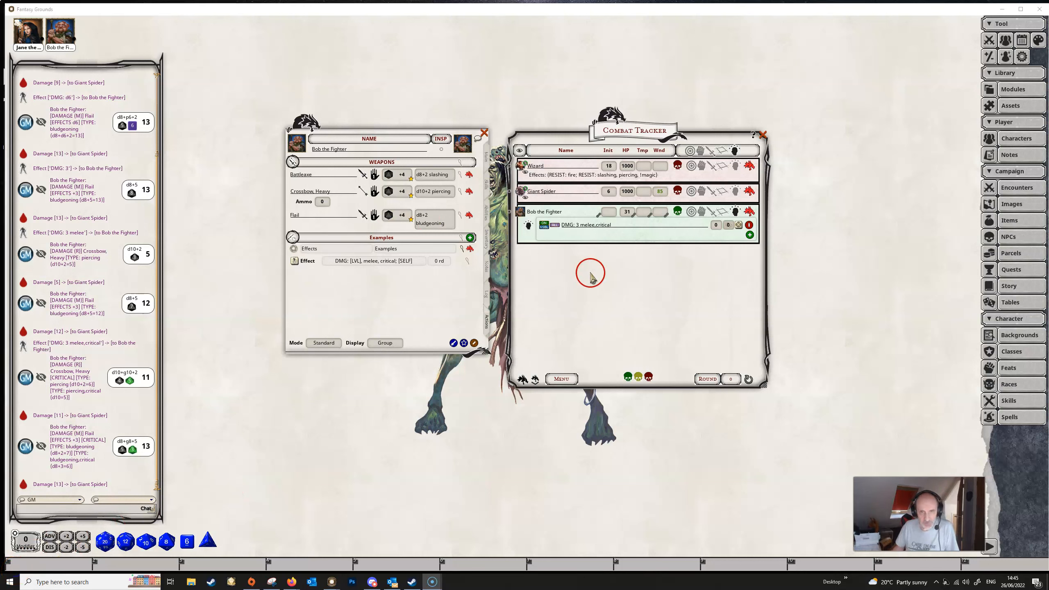
mouse_move(412, 253)
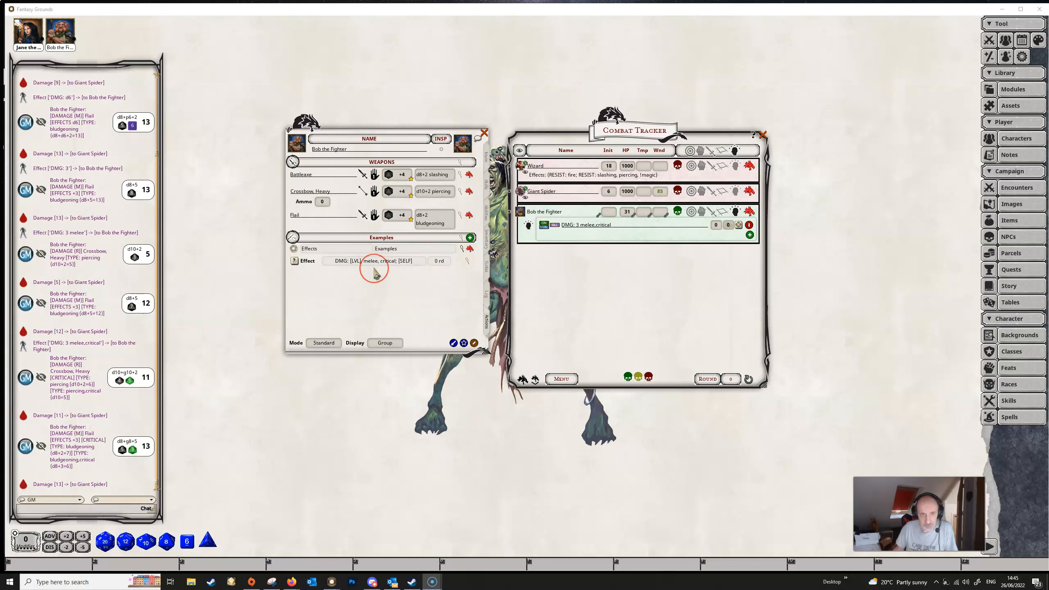
mouse_move(343, 269)
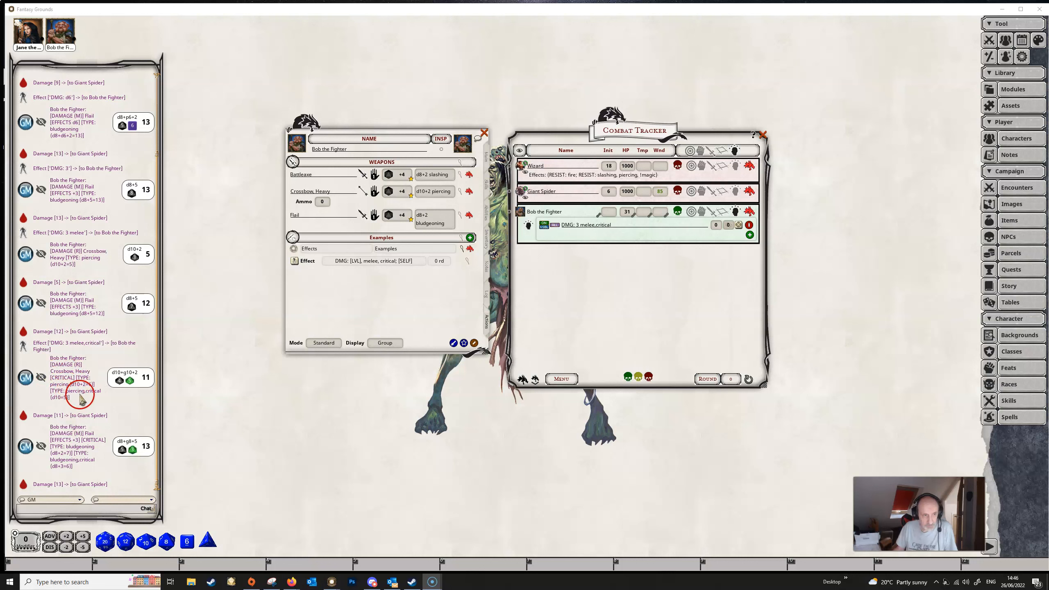
mouse_move(37, 528)
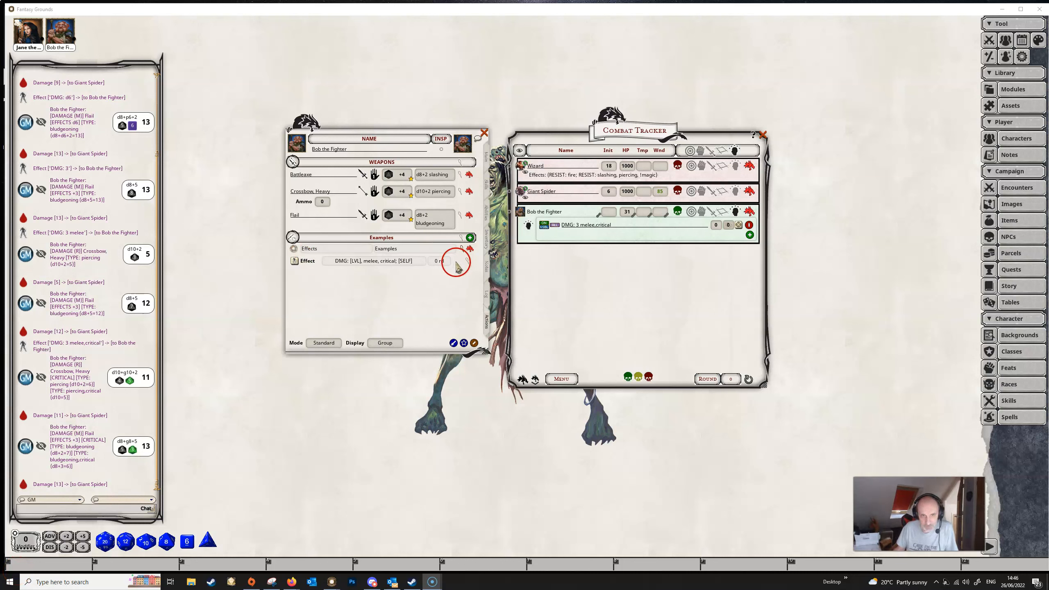
left_click(469, 261)
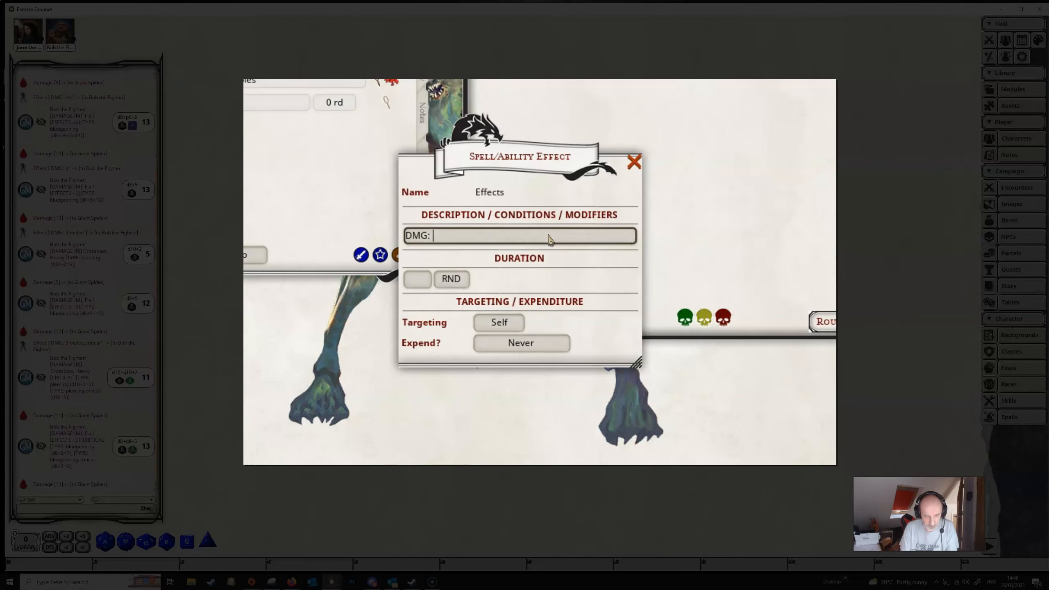
Step: Replace the effect text with DMG: 1d6, fire and finish editing
type("1d6")
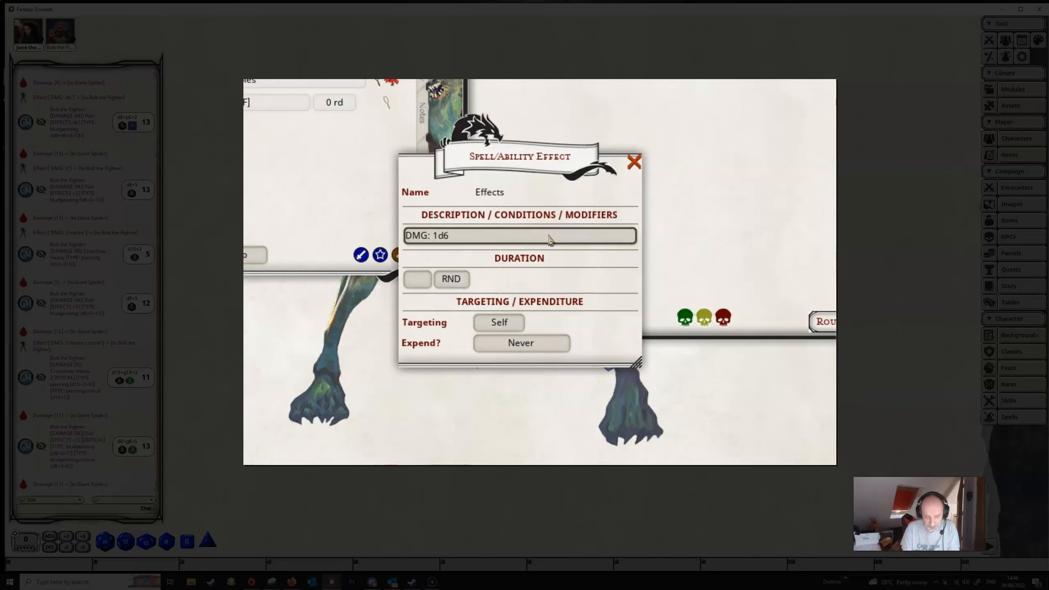
type(",")
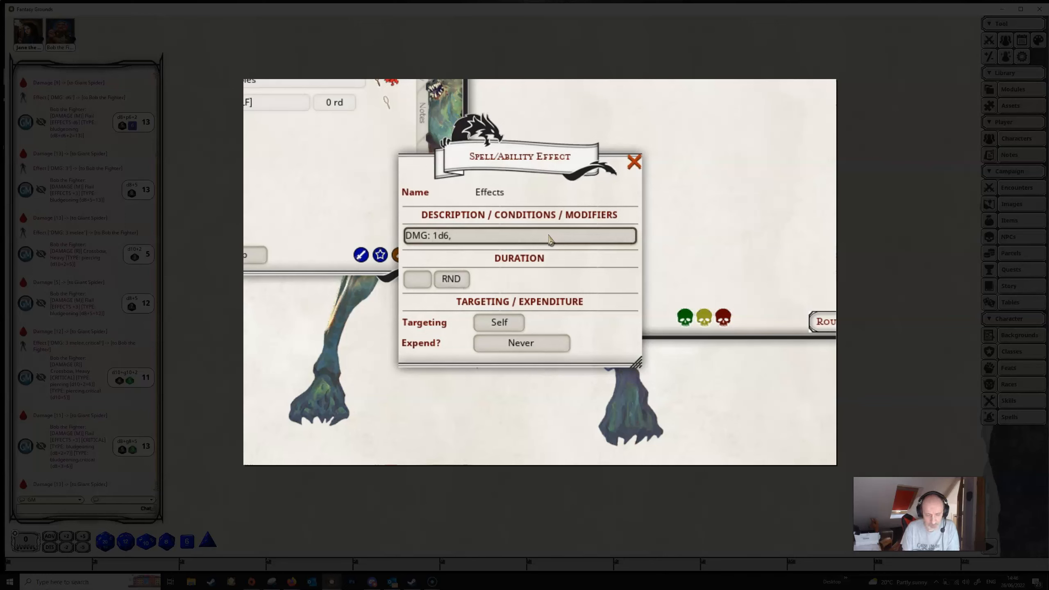
type("fi")
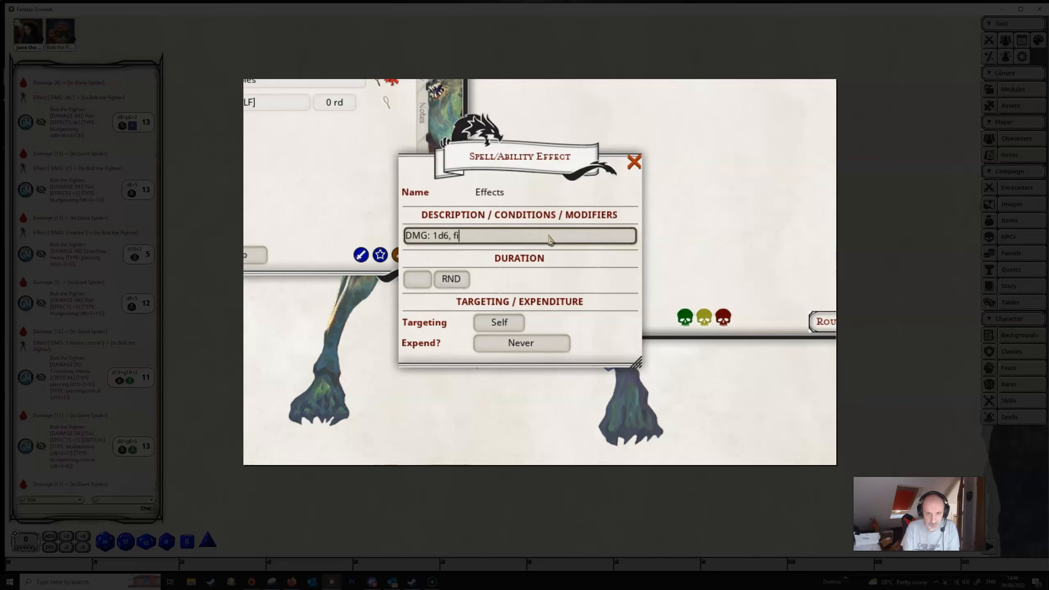
type("re")
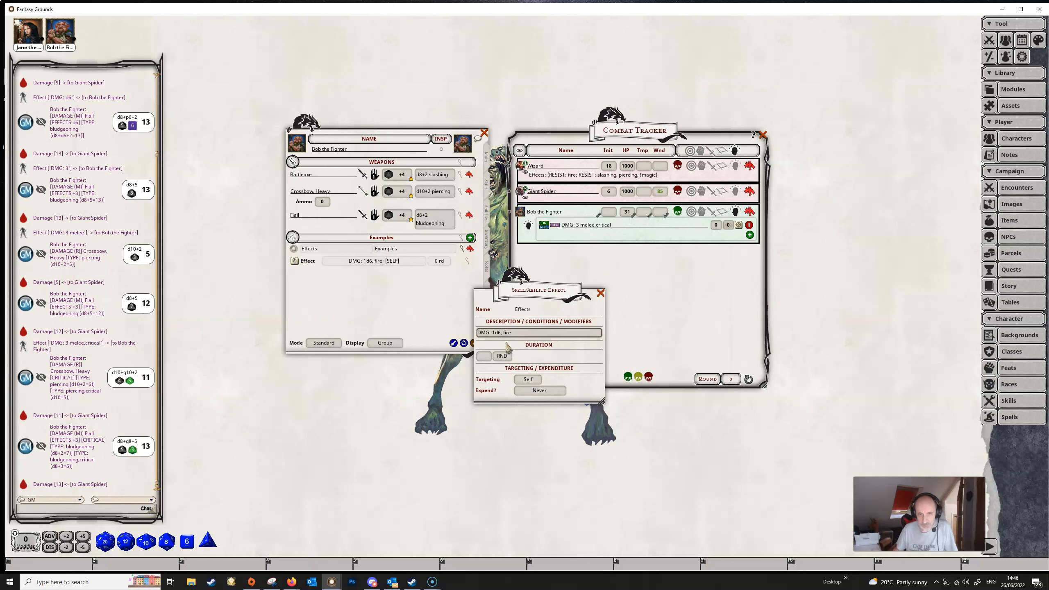
left_click(600, 293)
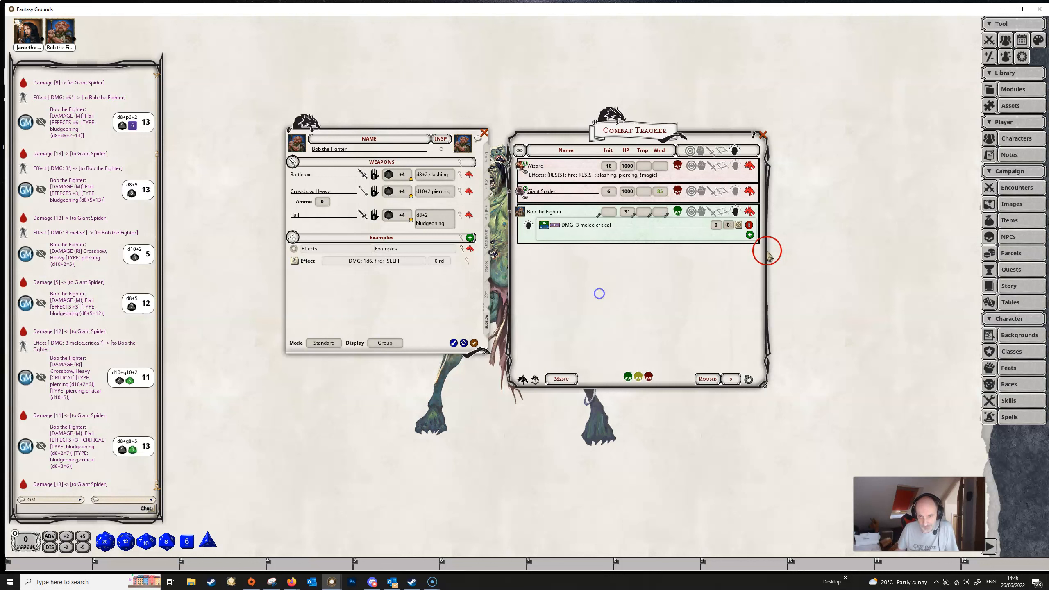
Step: Remove Bob's old melee, critical effect from the Combat Tracker
left_click(749, 224)
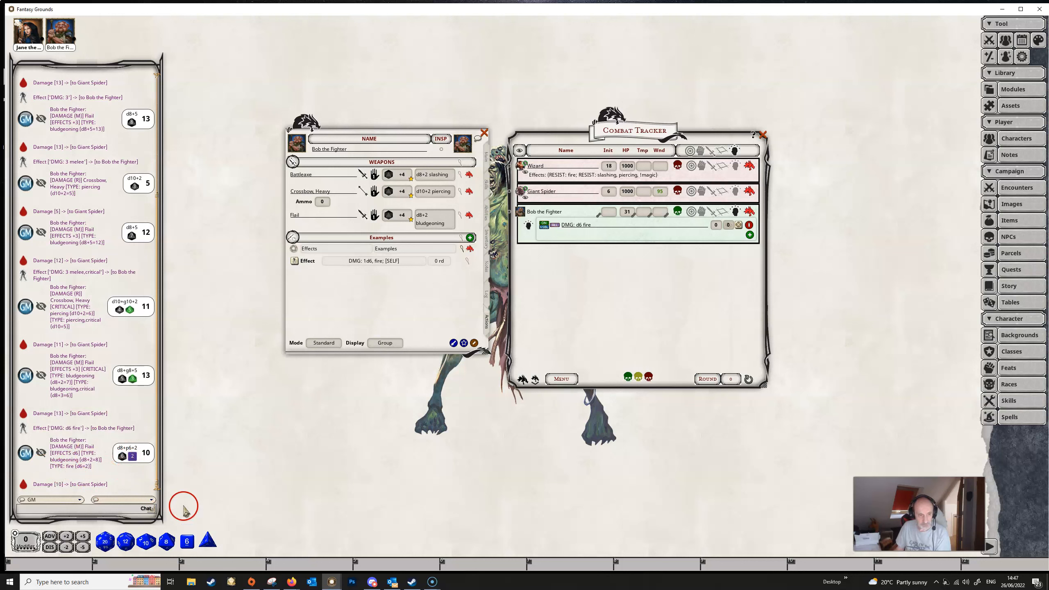
mouse_move(50, 488)
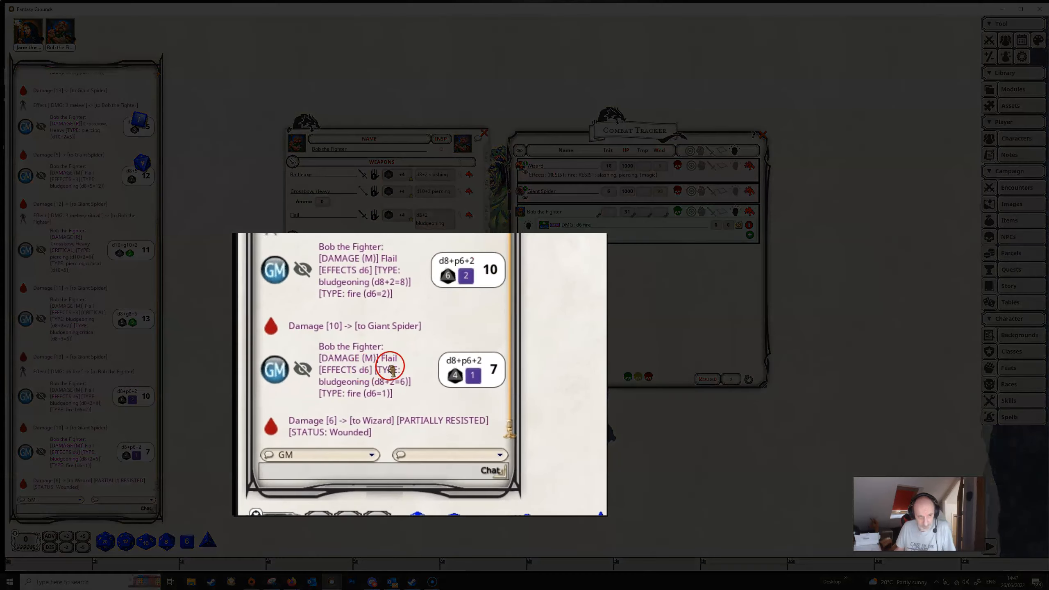
mouse_move(348, 447)
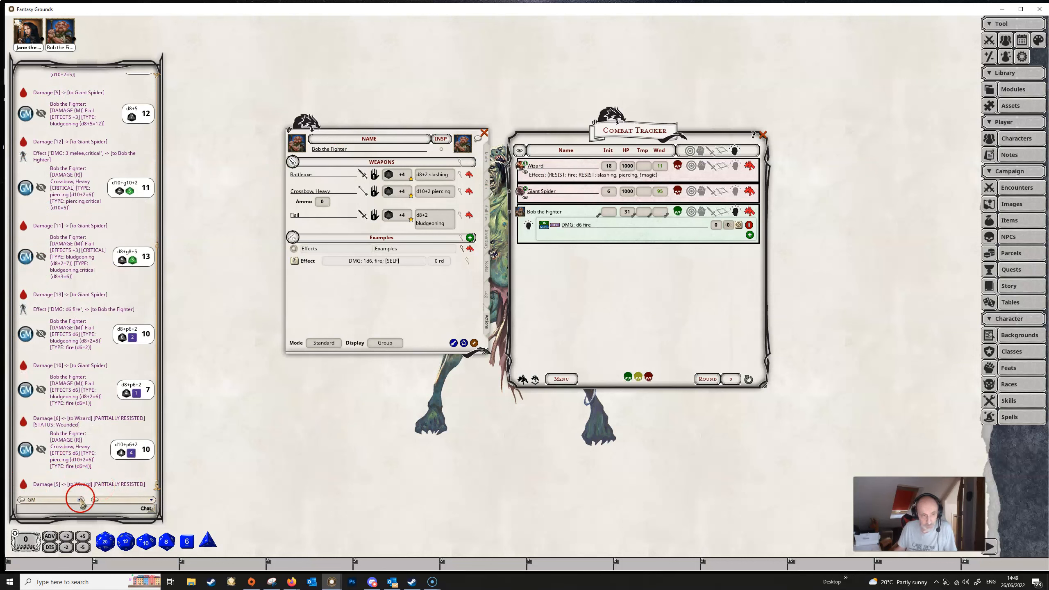
mouse_move(138, 486)
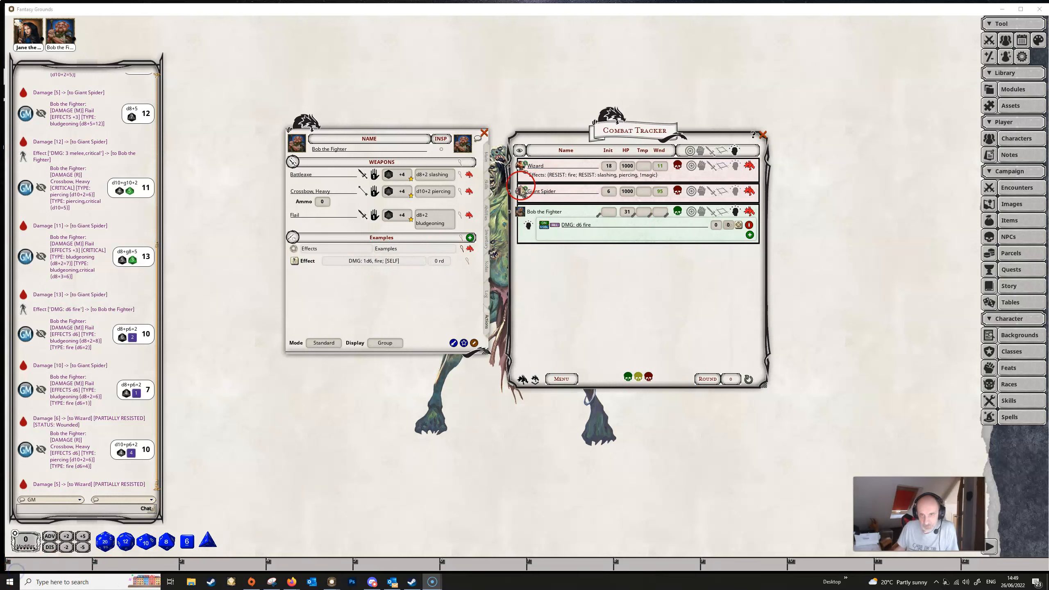
mouse_move(587, 186)
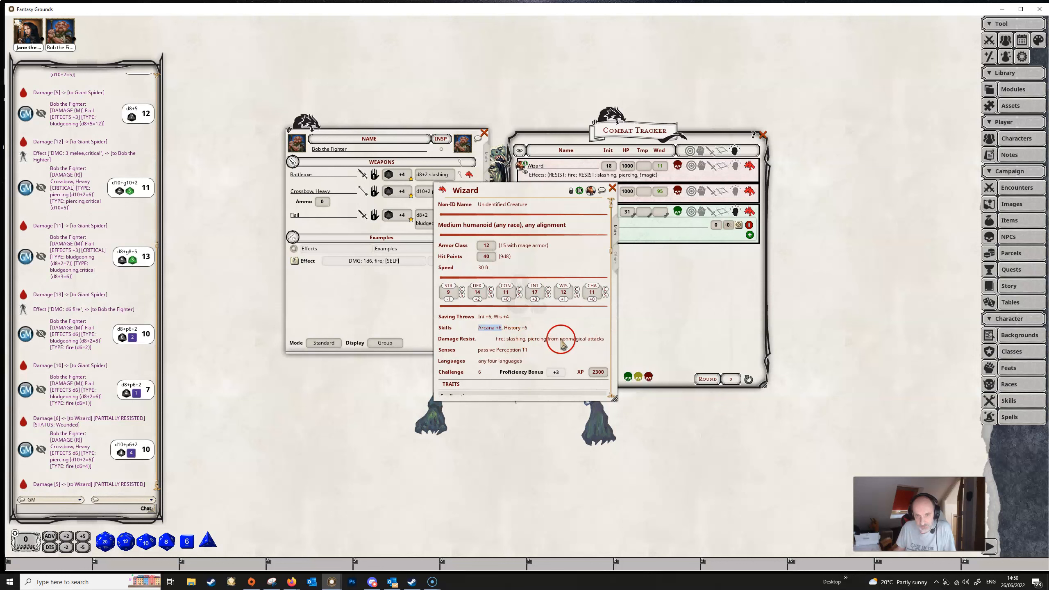
Step: Close the Wizard's creature record to return to the Combat Tracker
left_click(612, 187)
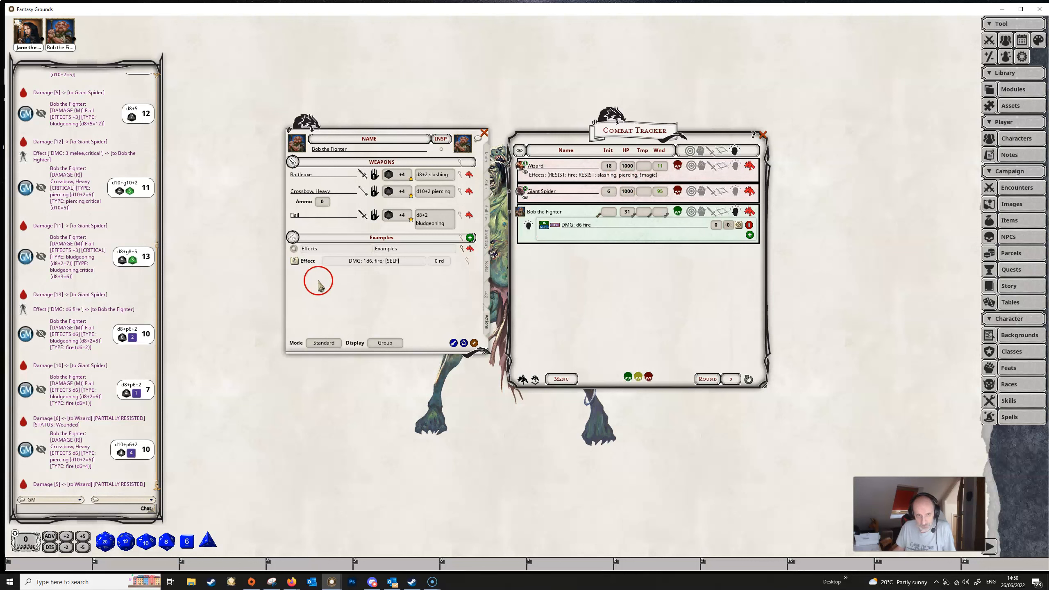
mouse_move(381, 278)
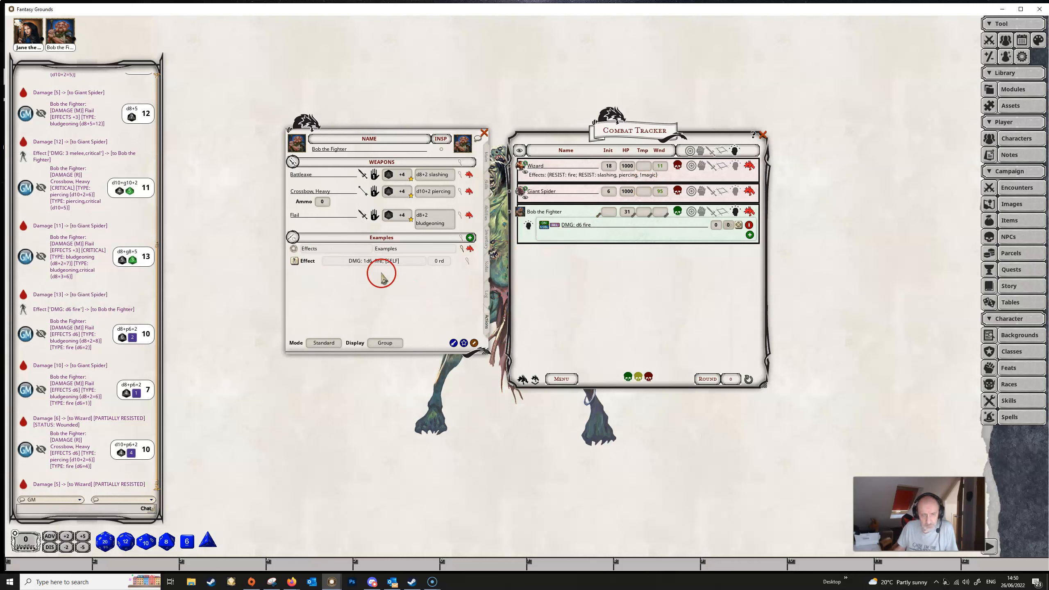
mouse_move(443, 264)
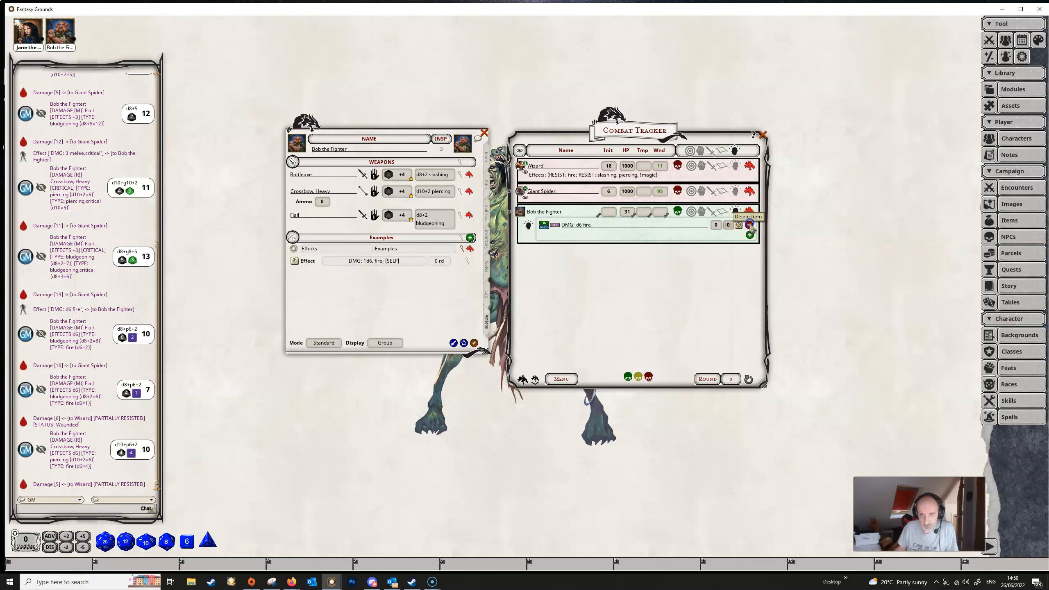
Step: Remove Bob's d6 fire effect and rewrite his example effect as DMGTYPE: magic
left_click(749, 233)
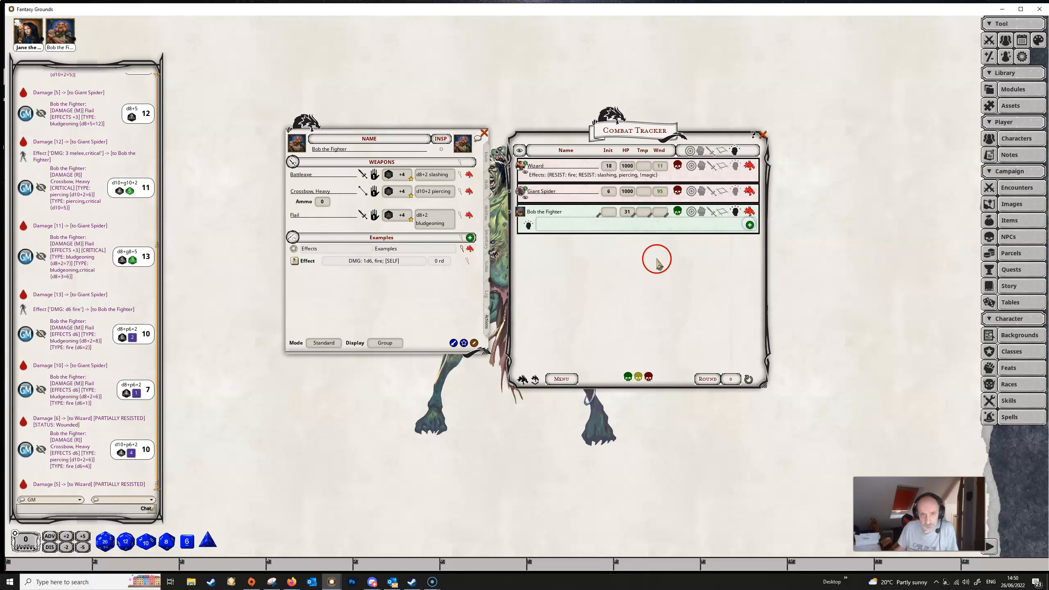
mouse_move(468, 266)
type("D")
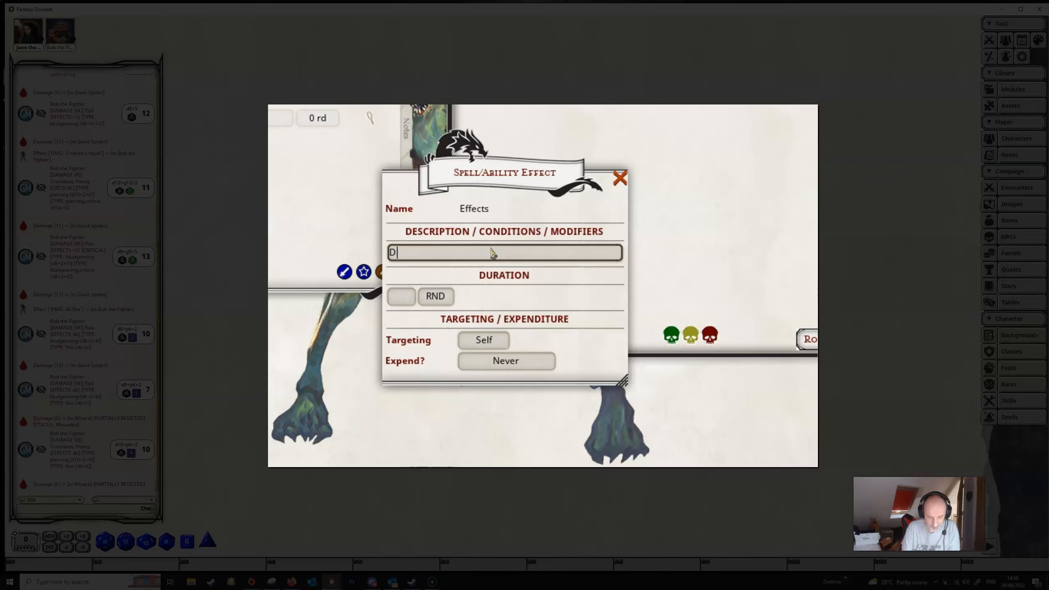
type("MGTYP")
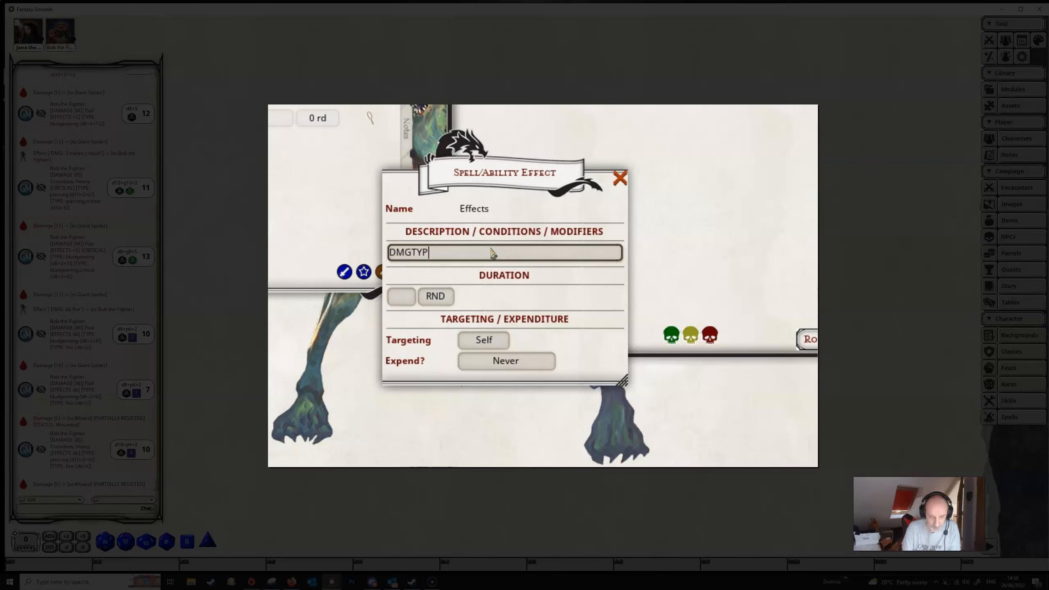
type("E")
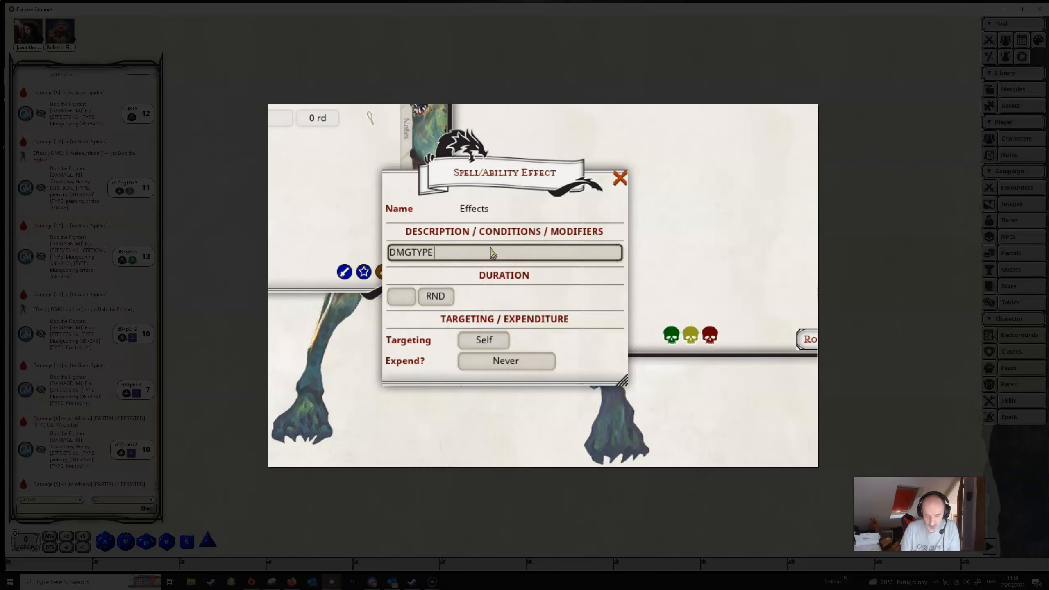
type(":")
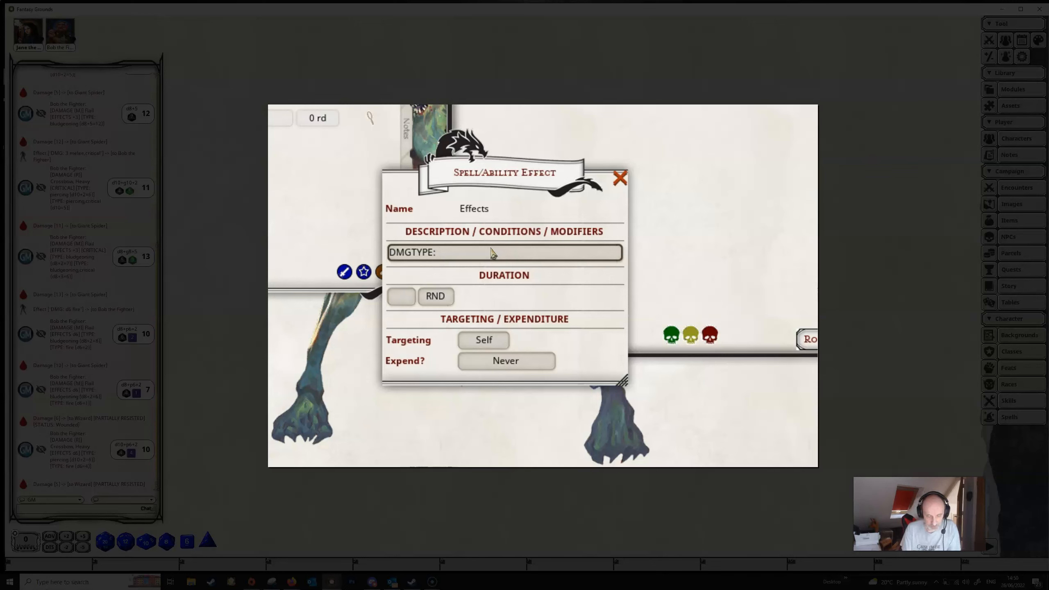
type("ma")
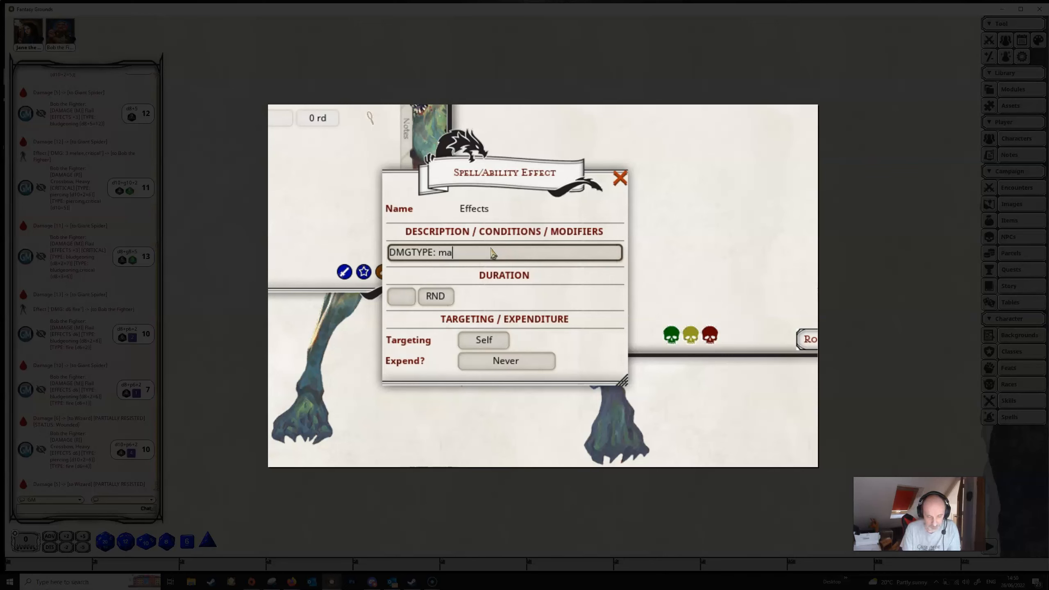
type("gic")
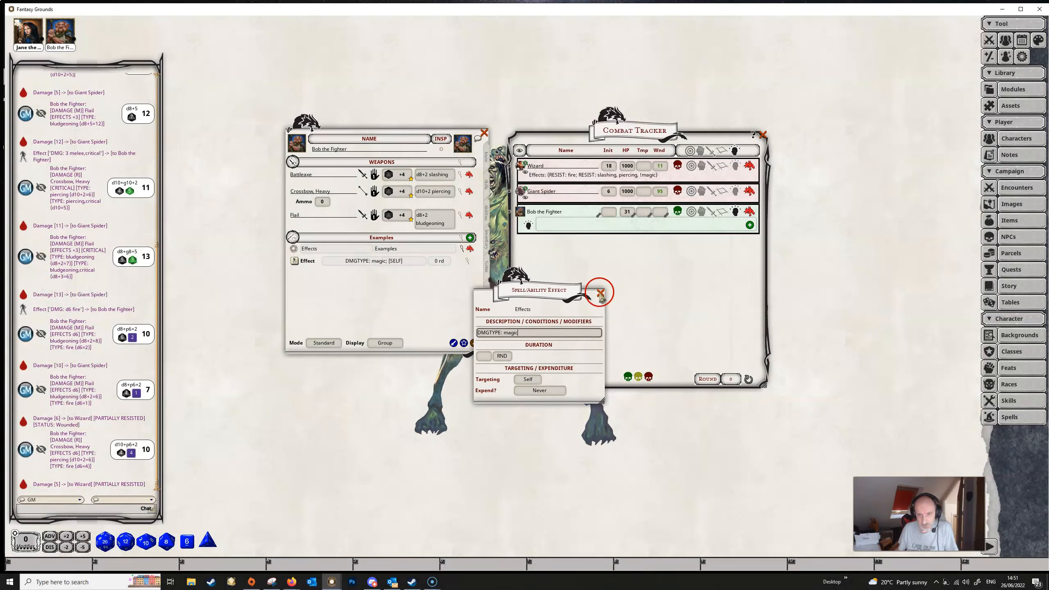
Step: Close the edited DMGTYPE: magic effect so it can be dragged onto Bob
left_click(598, 294)
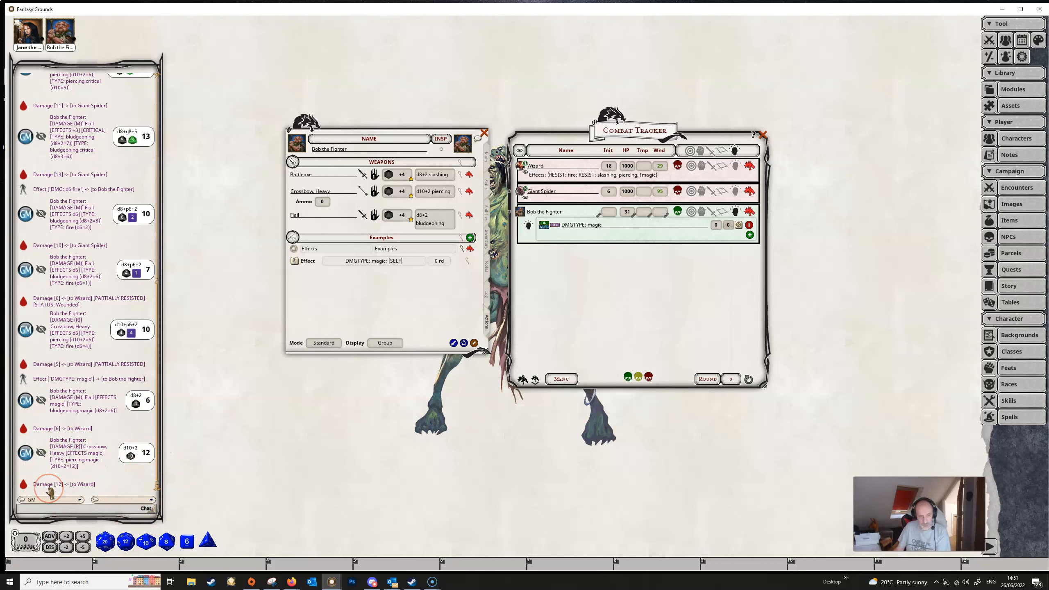
mouse_move(606, 180)
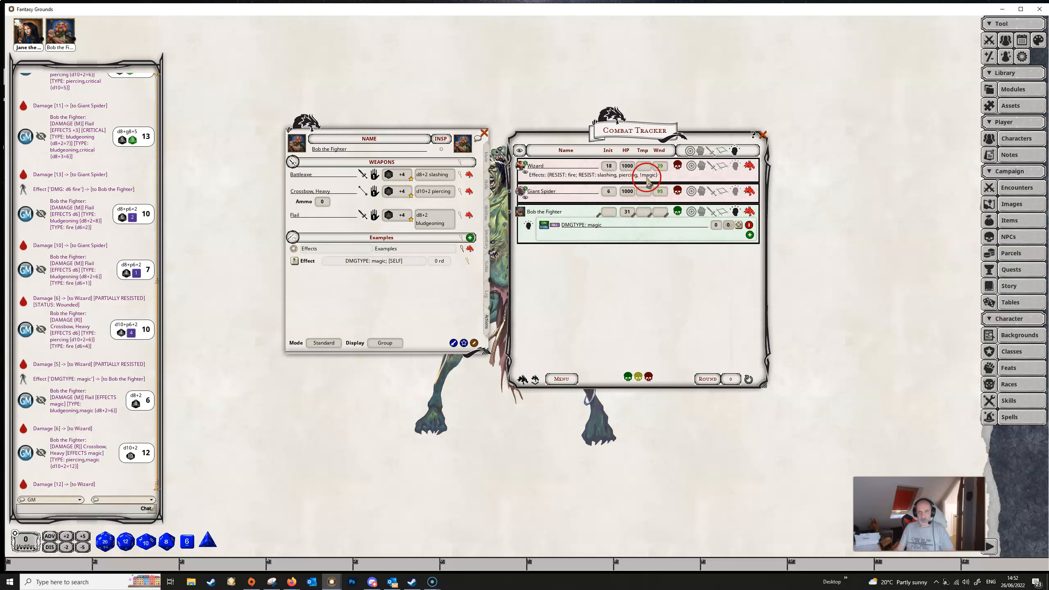
mouse_move(581, 277)
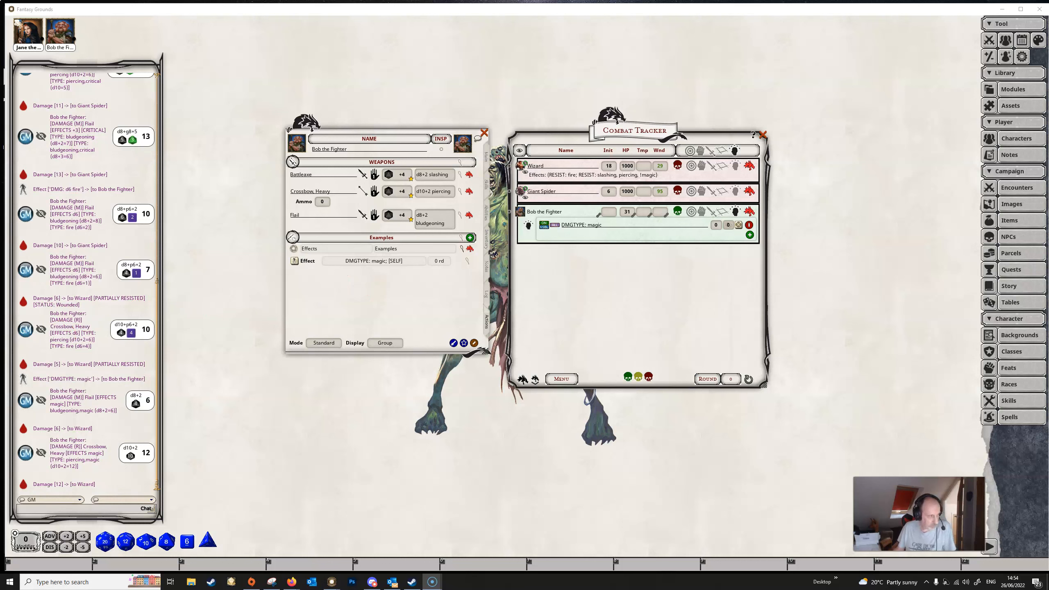
mouse_move(448, 281)
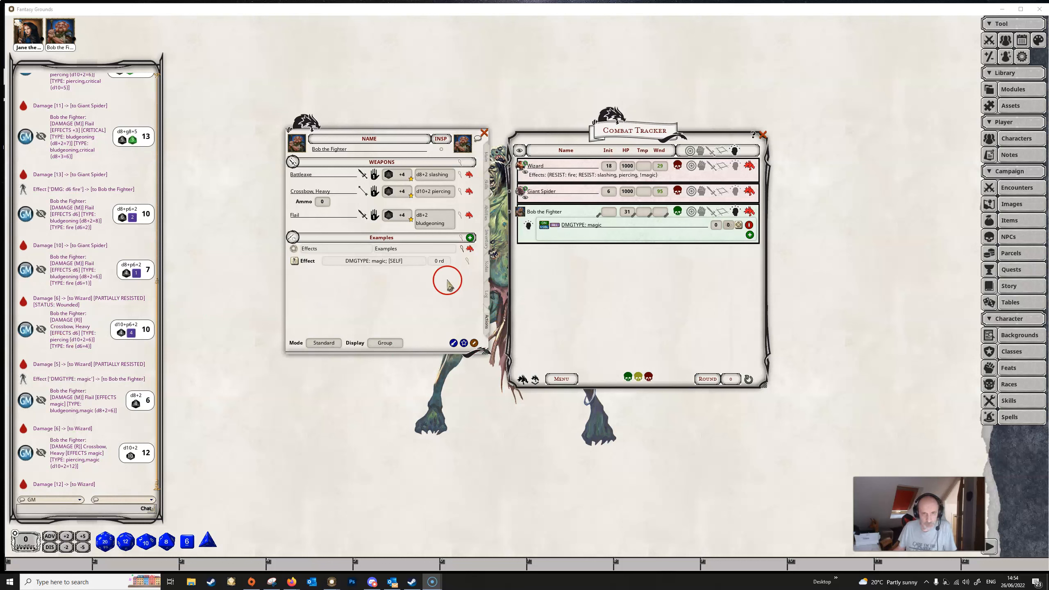
mouse_move(430, 269)
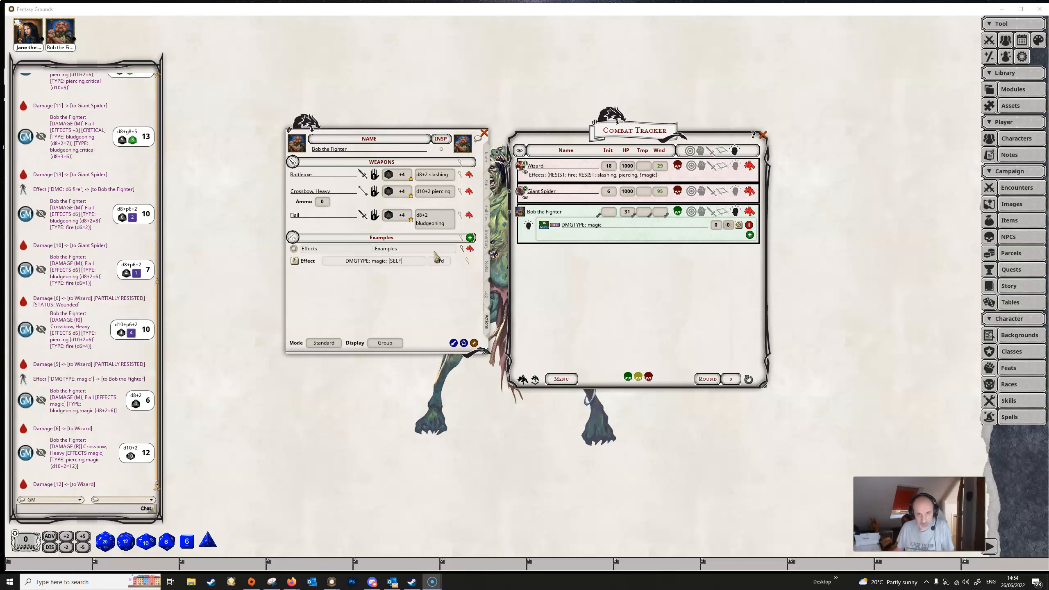
mouse_move(435, 256)
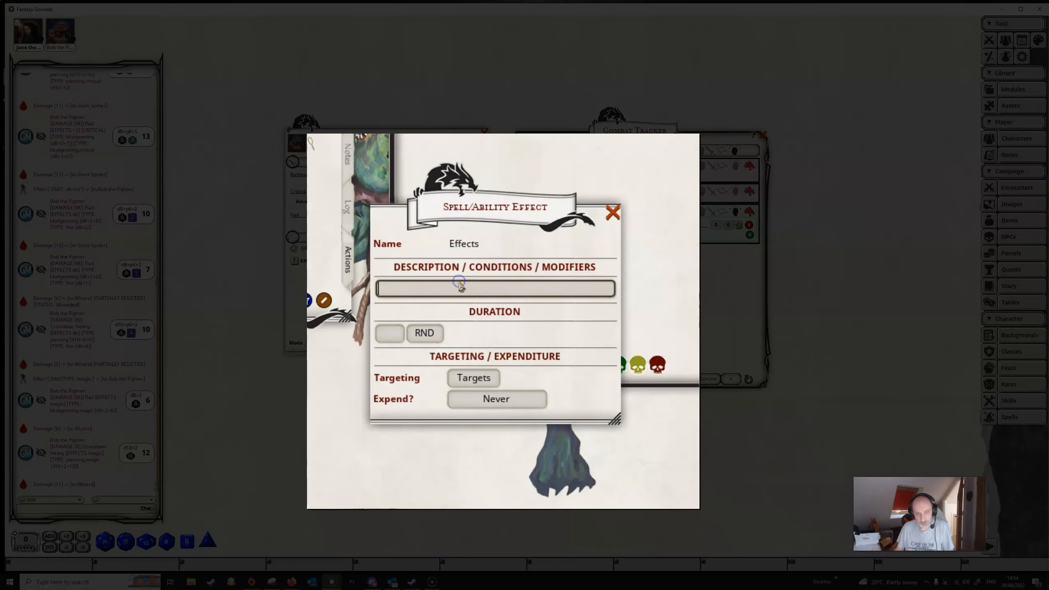
Step: Enter DMGO: 1d6, fire as the example effect's description and close the editor
type("DM")
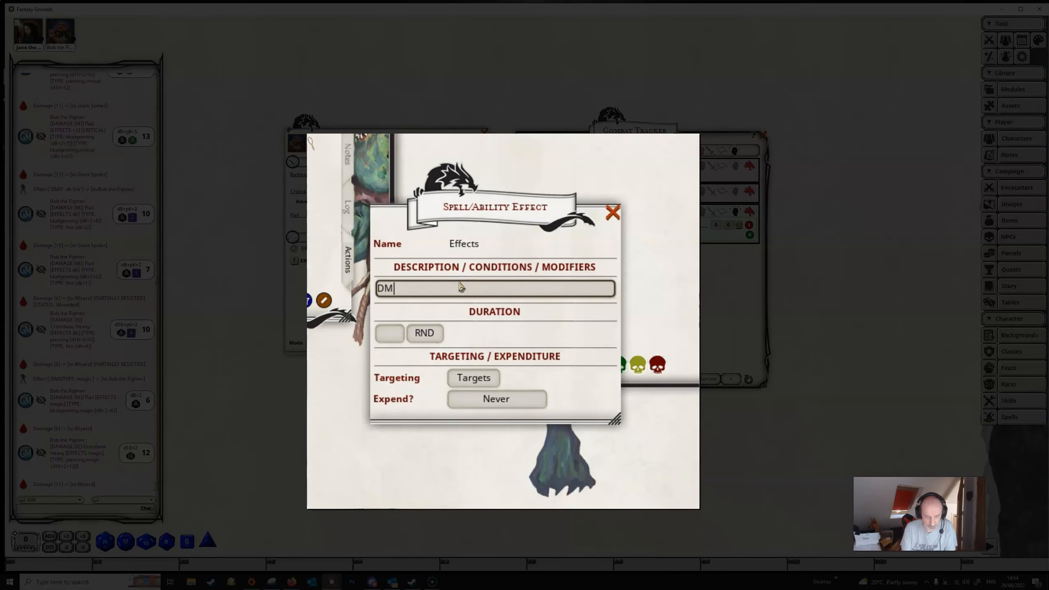
type("GO:")
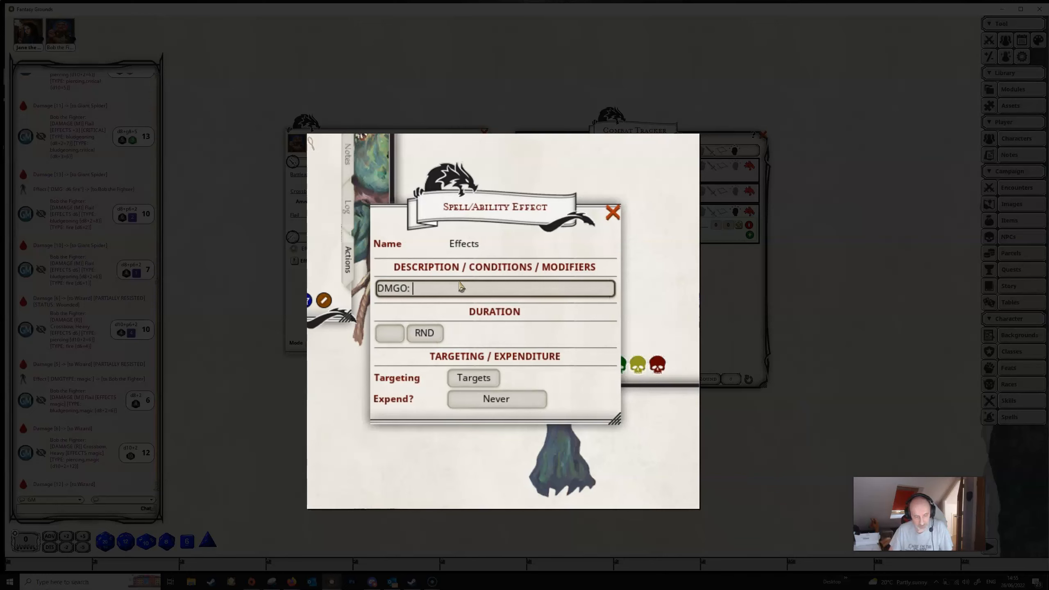
type("1d")
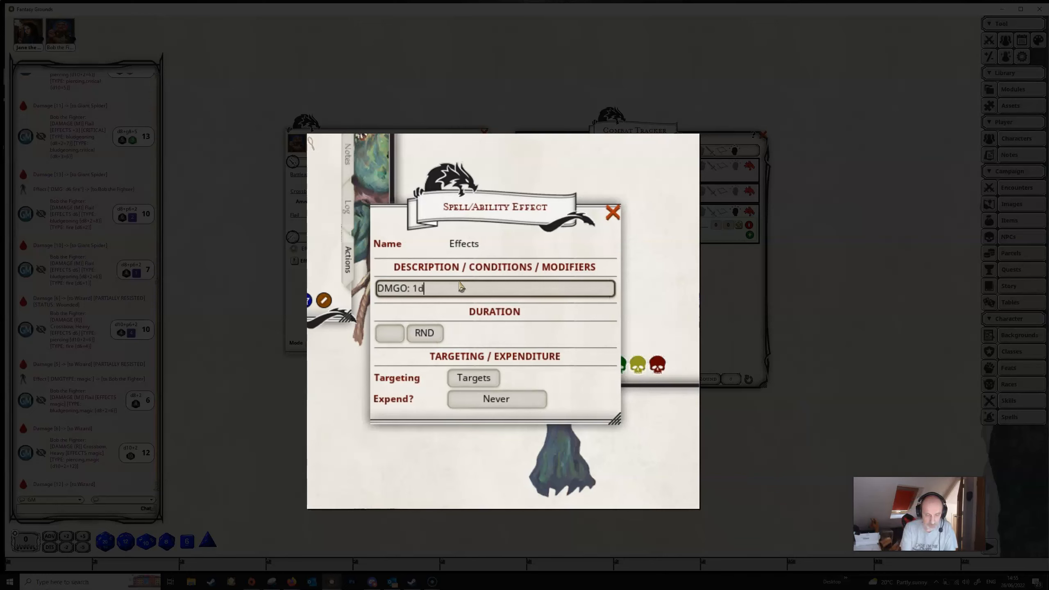
type("6")
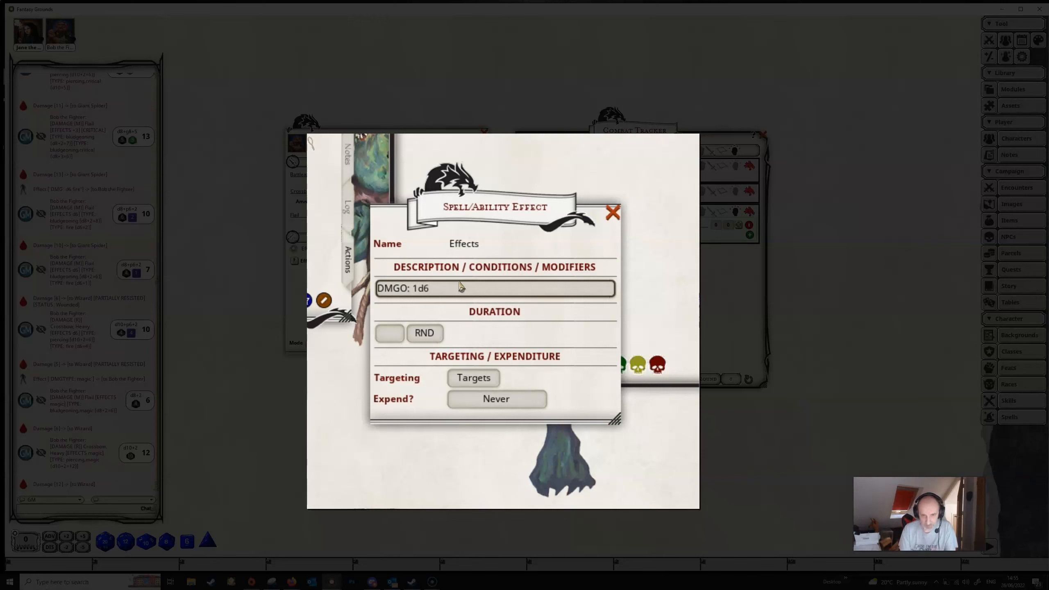
type(",")
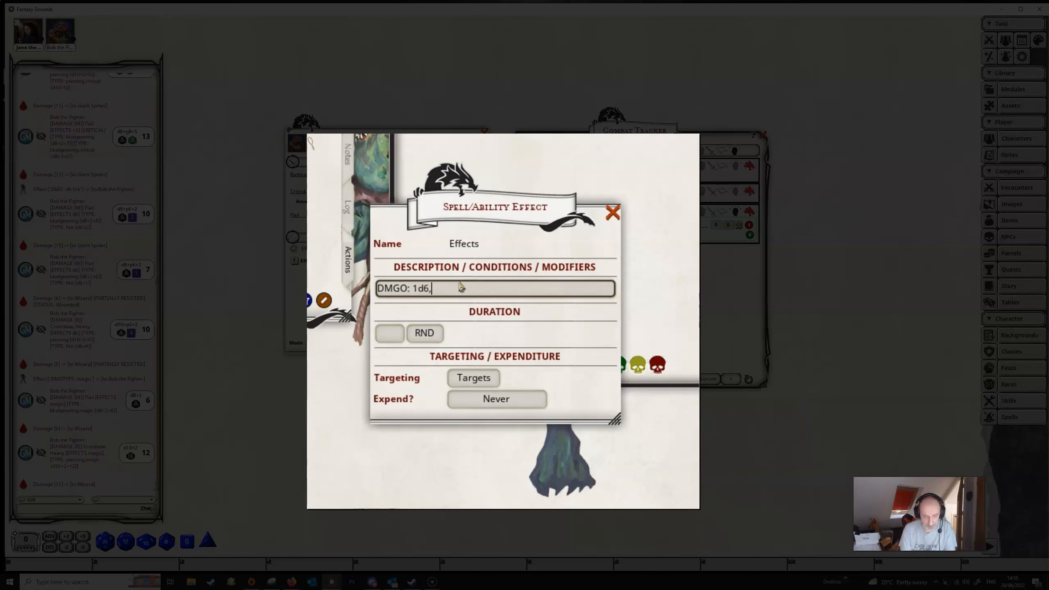
type("fire")
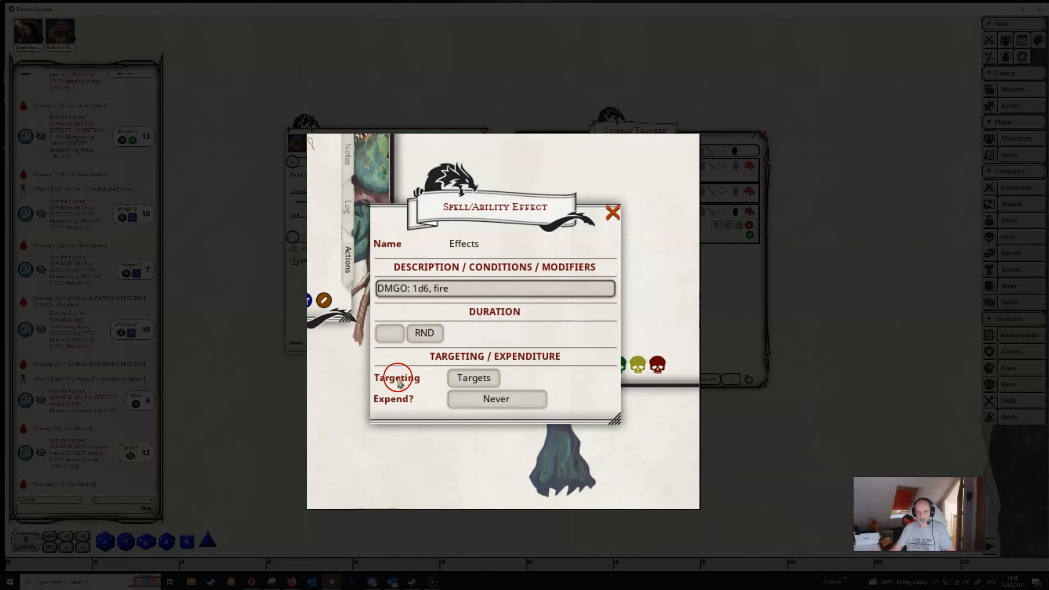
mouse_move(439, 393)
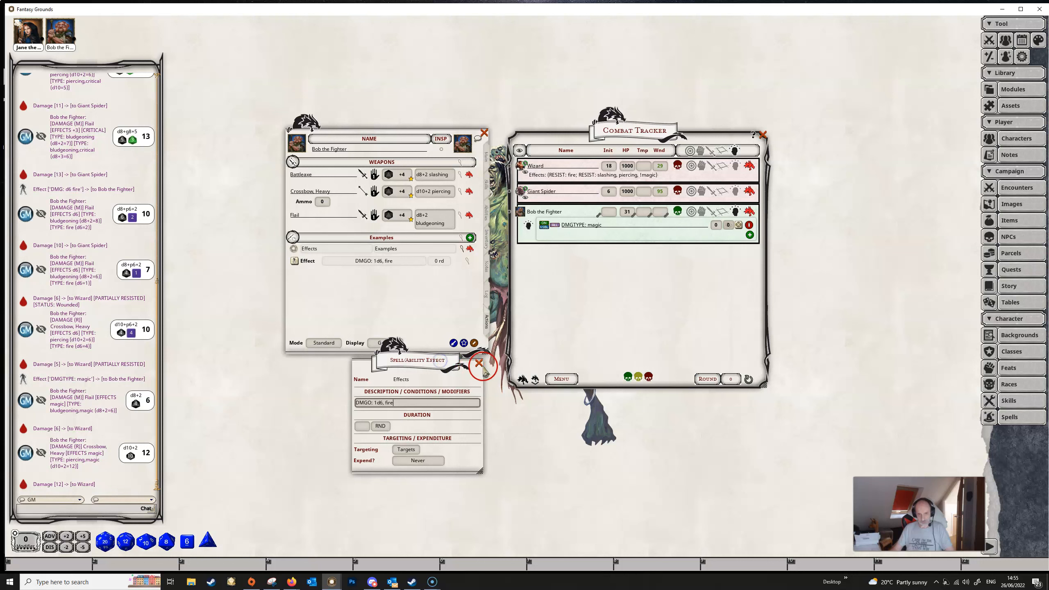
left_click(478, 364)
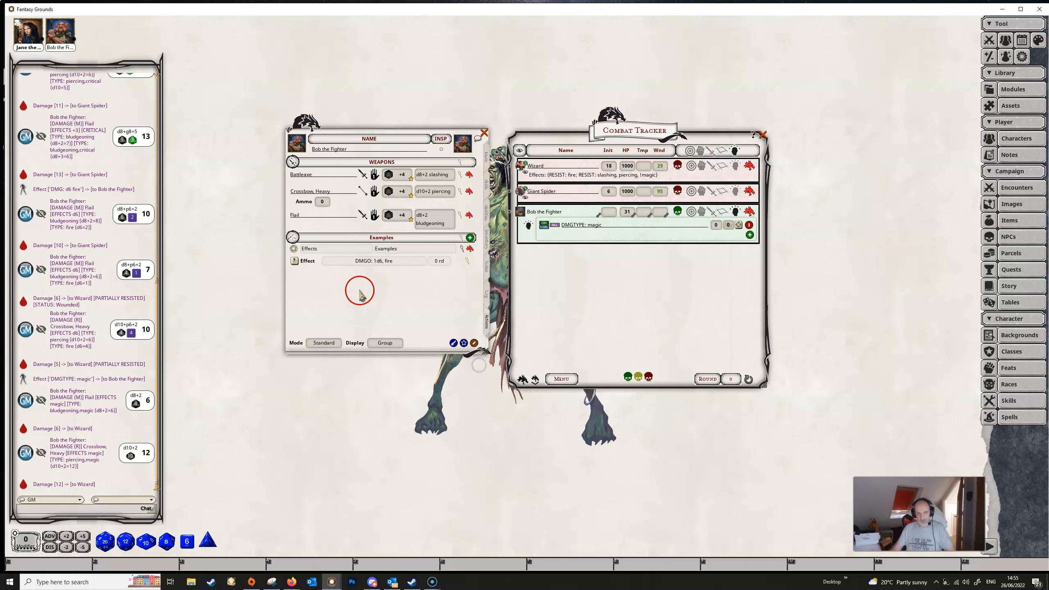
mouse_move(549, 283)
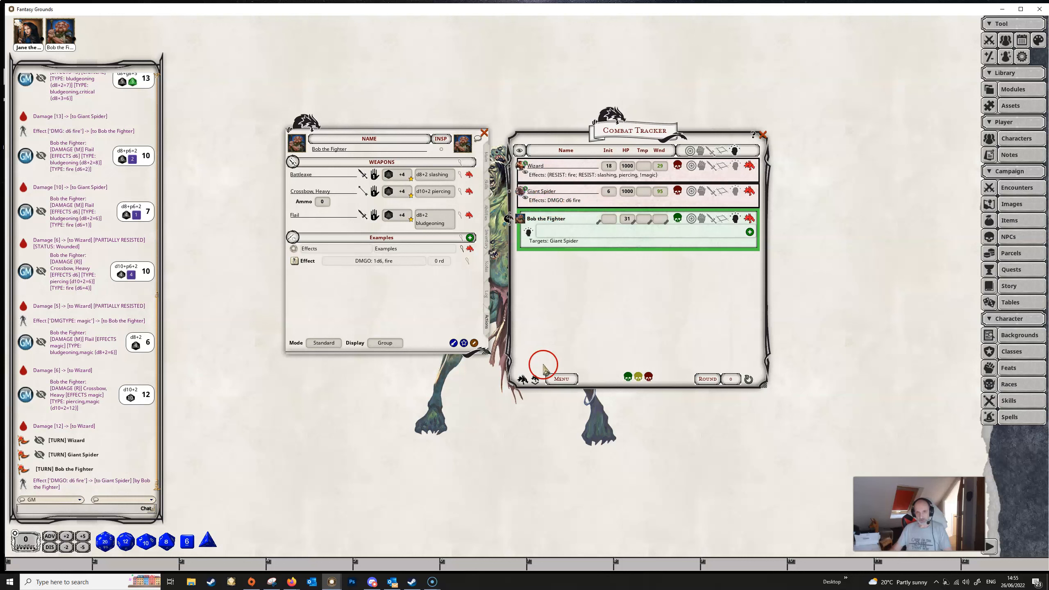
Step: Advance turns through Bob into round 2 so the Giant Spider takes ongoing fire damage
left_click(523, 380)
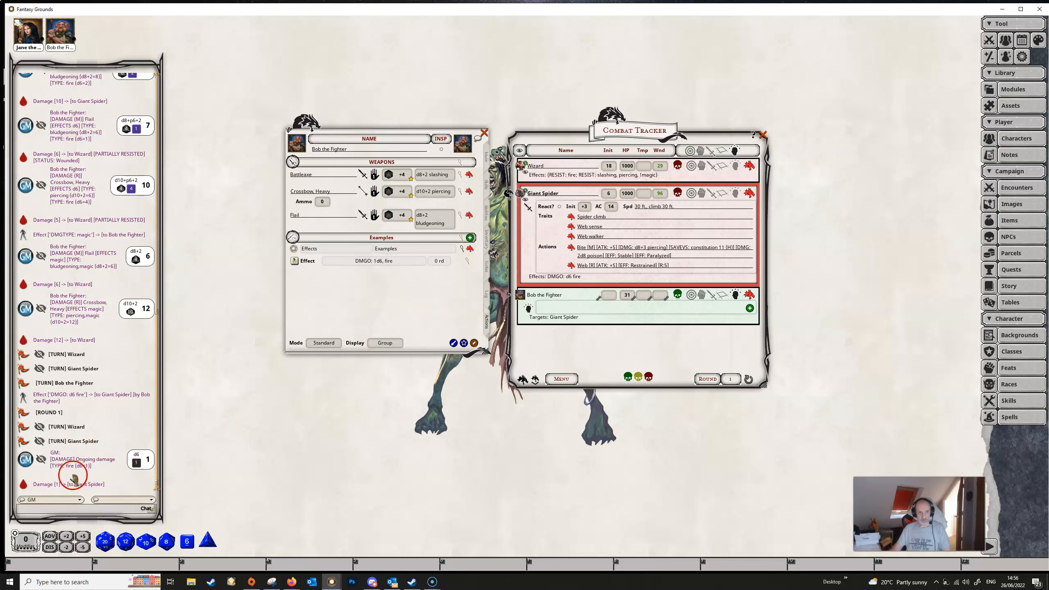
mouse_move(337, 393)
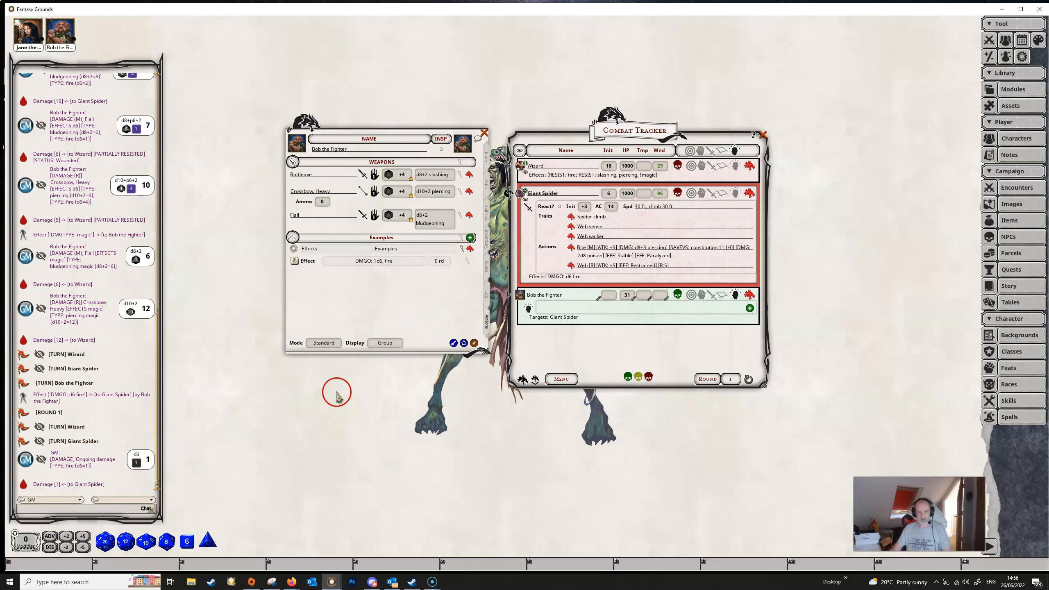
left_click(538, 379)
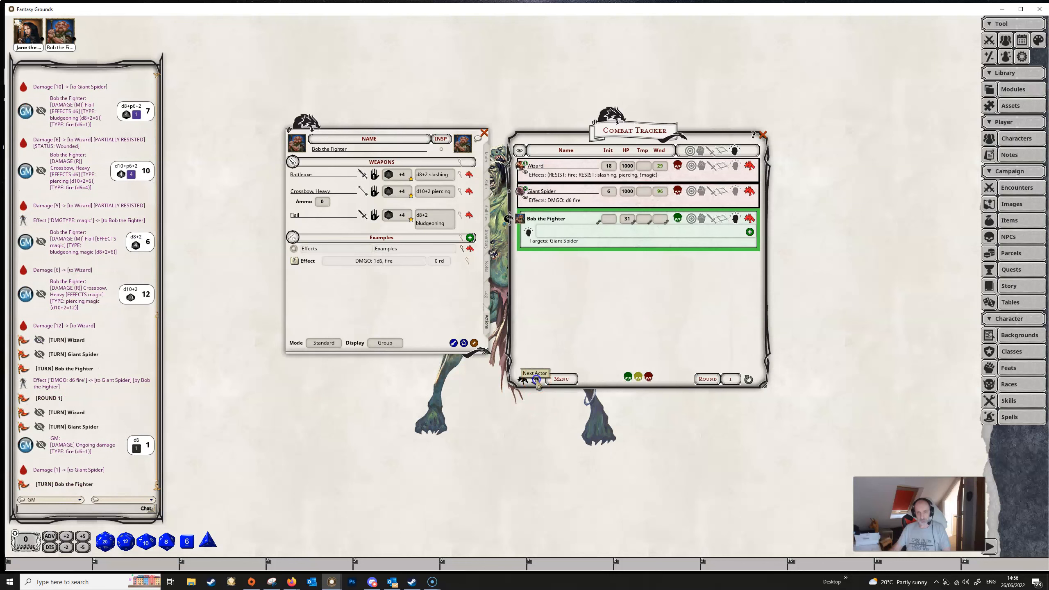
left_click(539, 380)
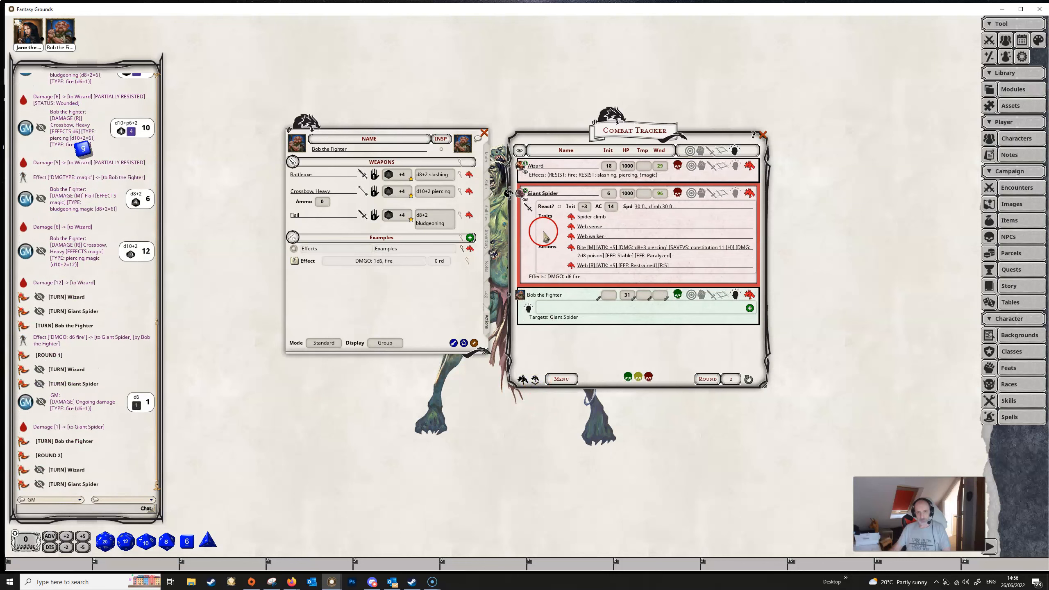